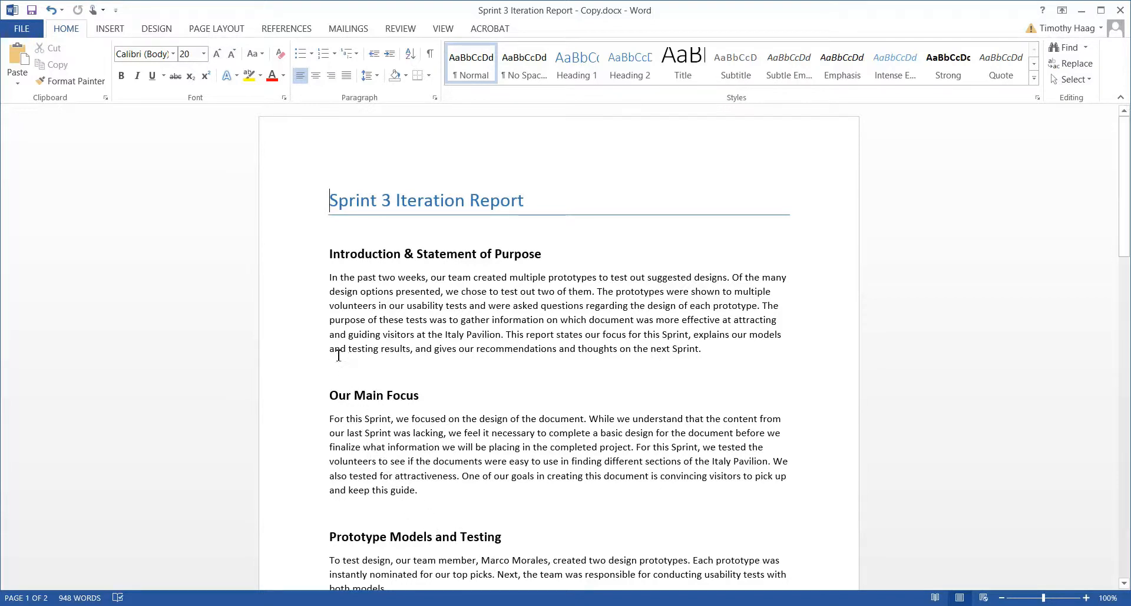
Show the Insert ribbon commands with the cursor at the introduction's start.
{"action": "type", "text": "11"}
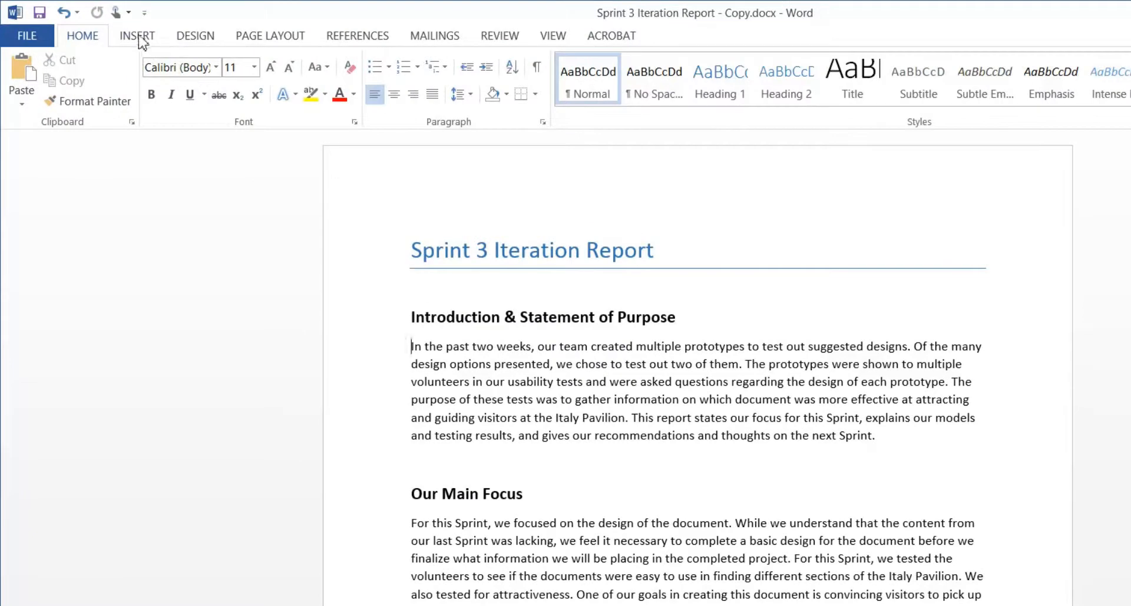
{"action": "left_click", "coordinate": [137, 35]}
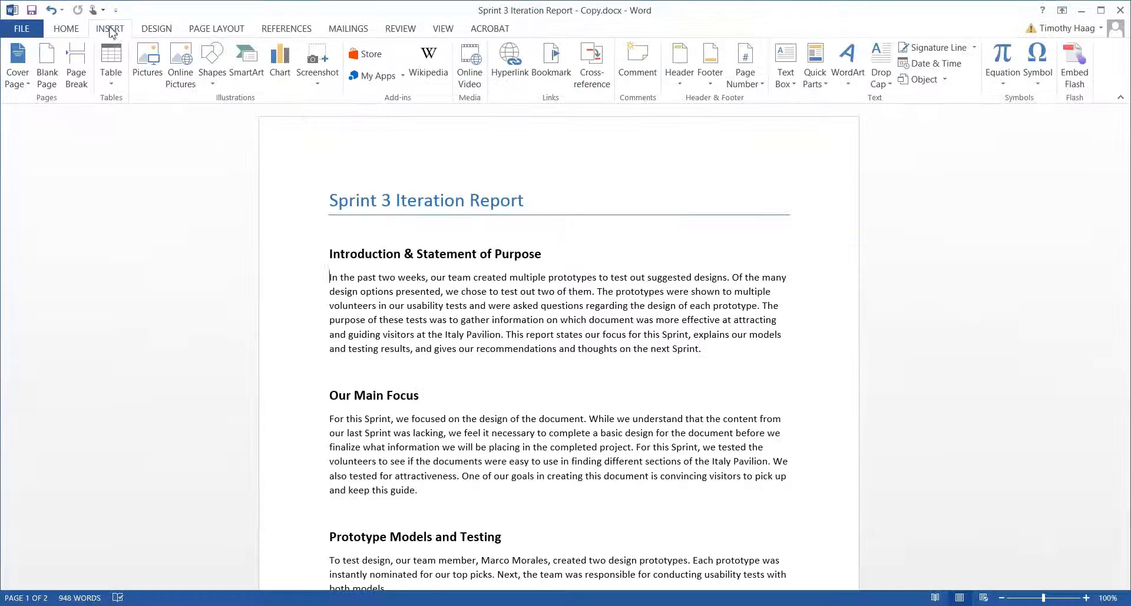
{"action": "mouse_move", "coordinate": [168, 233]}
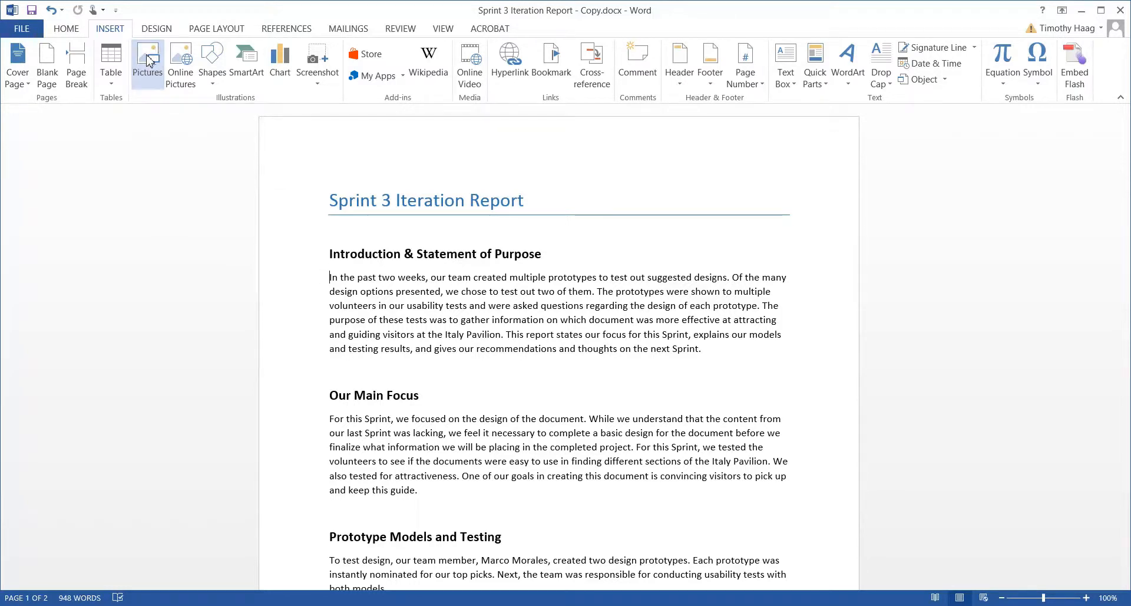
Insert the tt1.png logo from Pictures > School at the start of the introduction.
{"action": "left_click", "coordinate": [147, 61]}
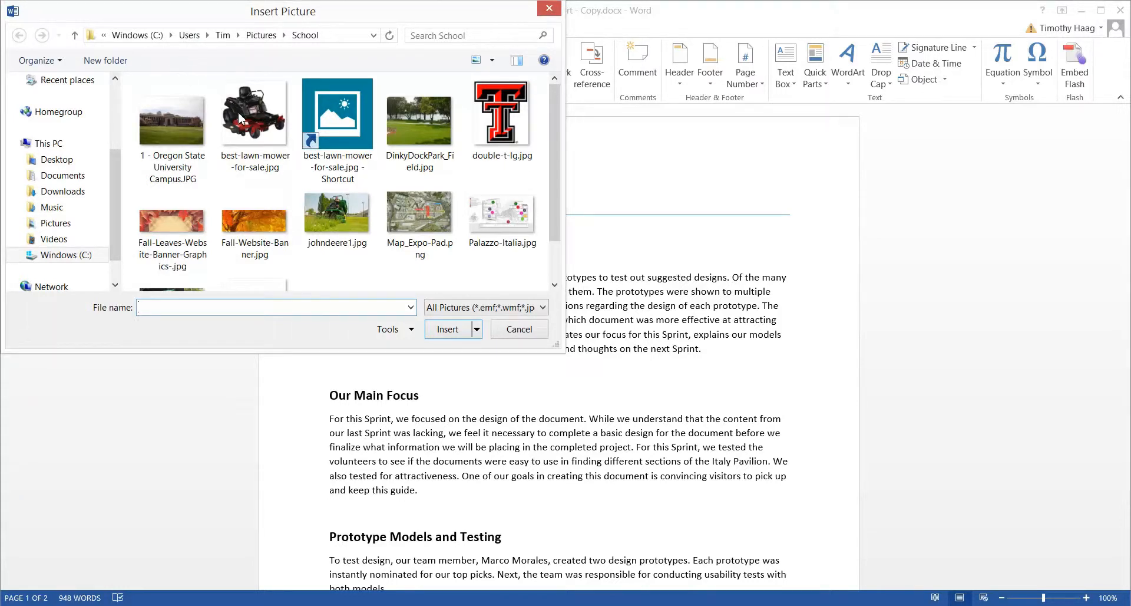
{"action": "left_click", "coordinate": [255, 221]}
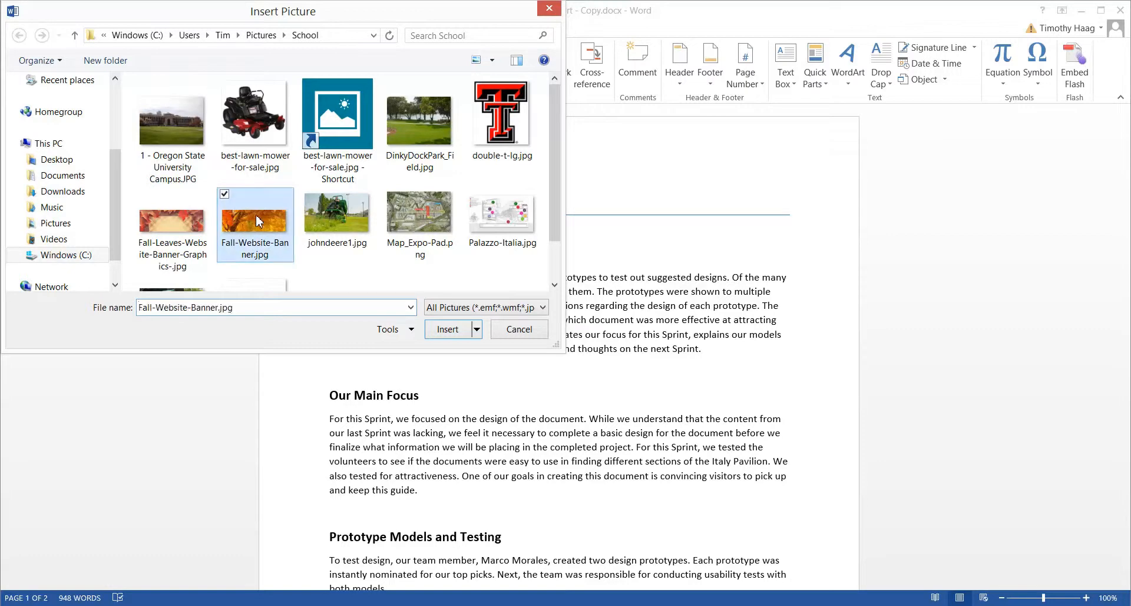
{"action": "scroll", "scroll_direction": "down", "scroll_amount": 3}
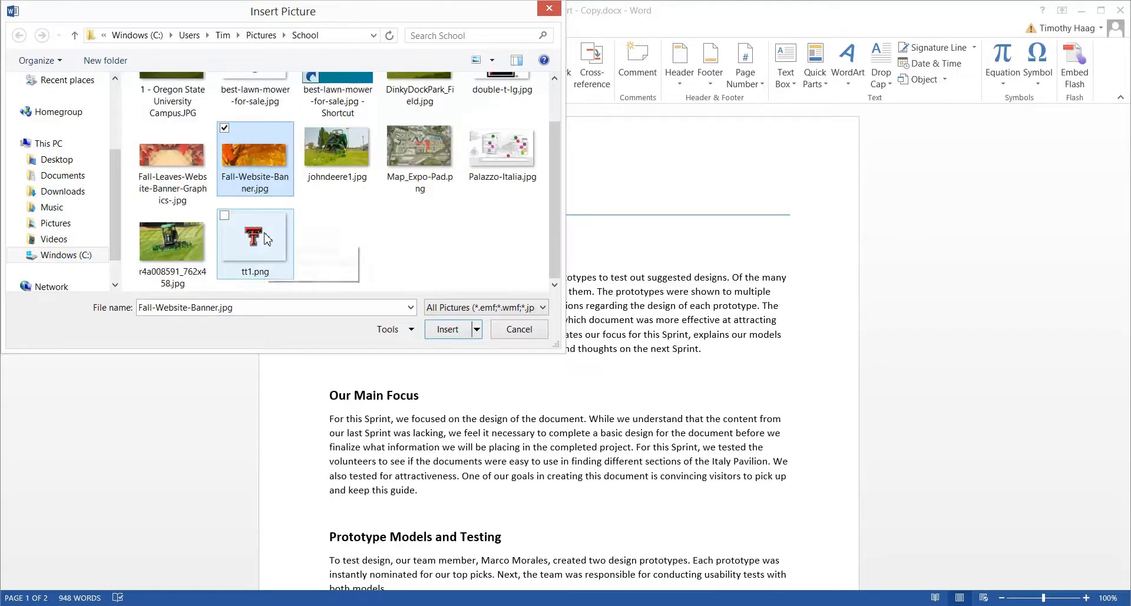
{"action": "left_click", "coordinate": [447, 329]}
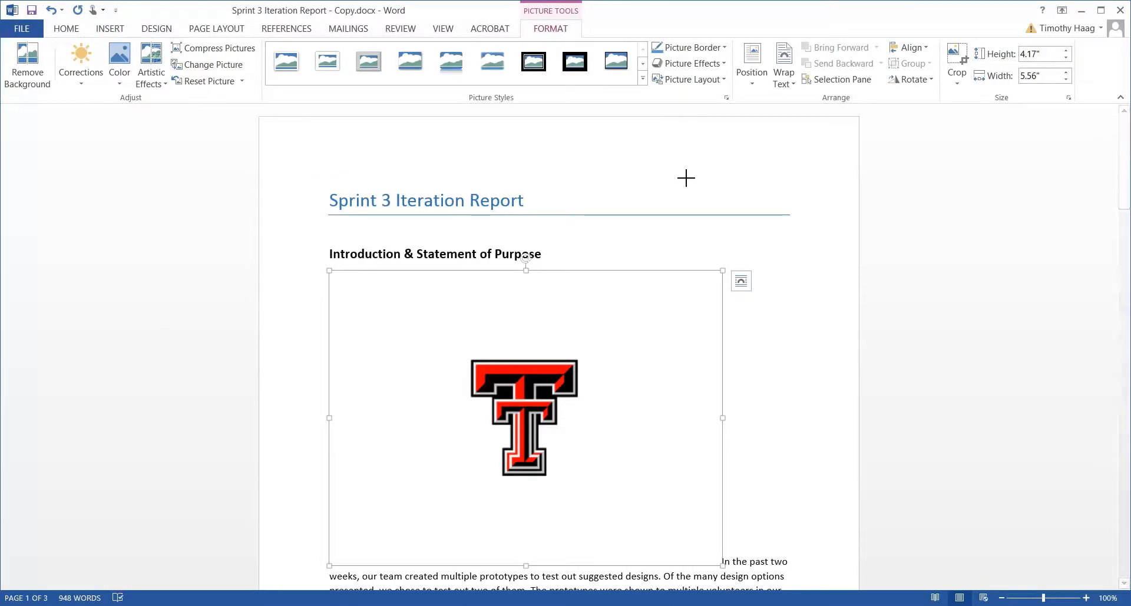
{"action": "mouse_move", "coordinate": [716, 223]}
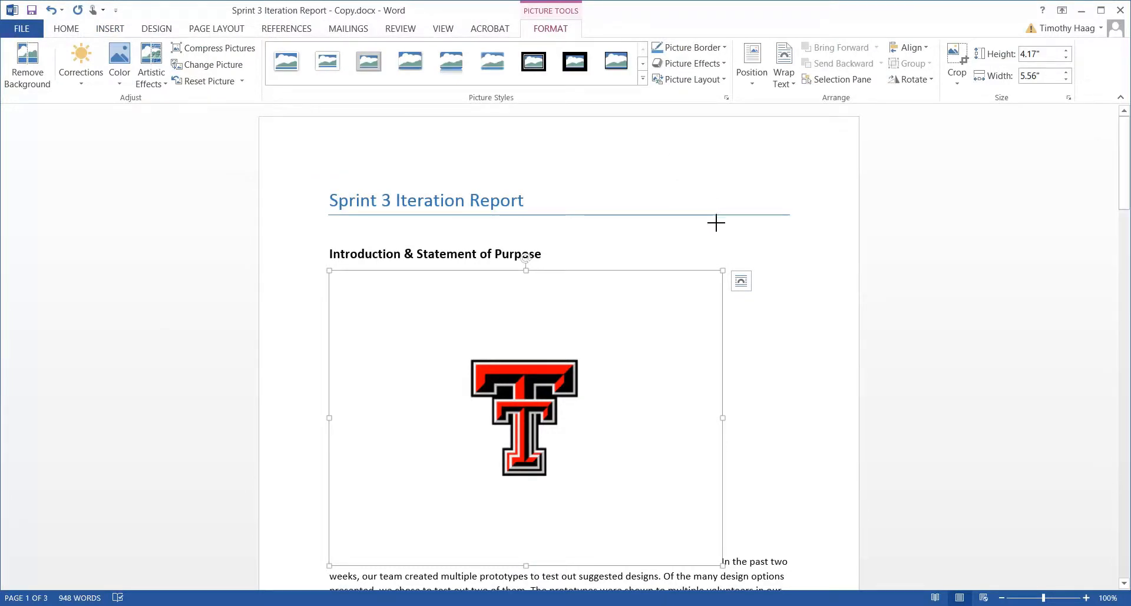
{"action": "mouse_move", "coordinate": [725, 273]}
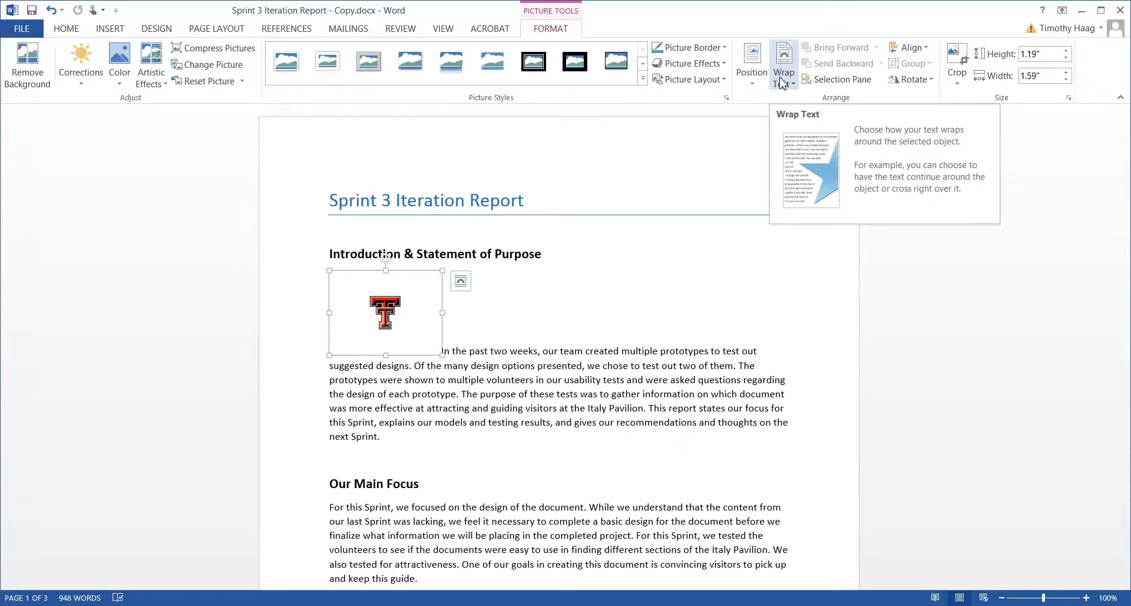
{"action": "mouse_move", "coordinate": [473, 268]}
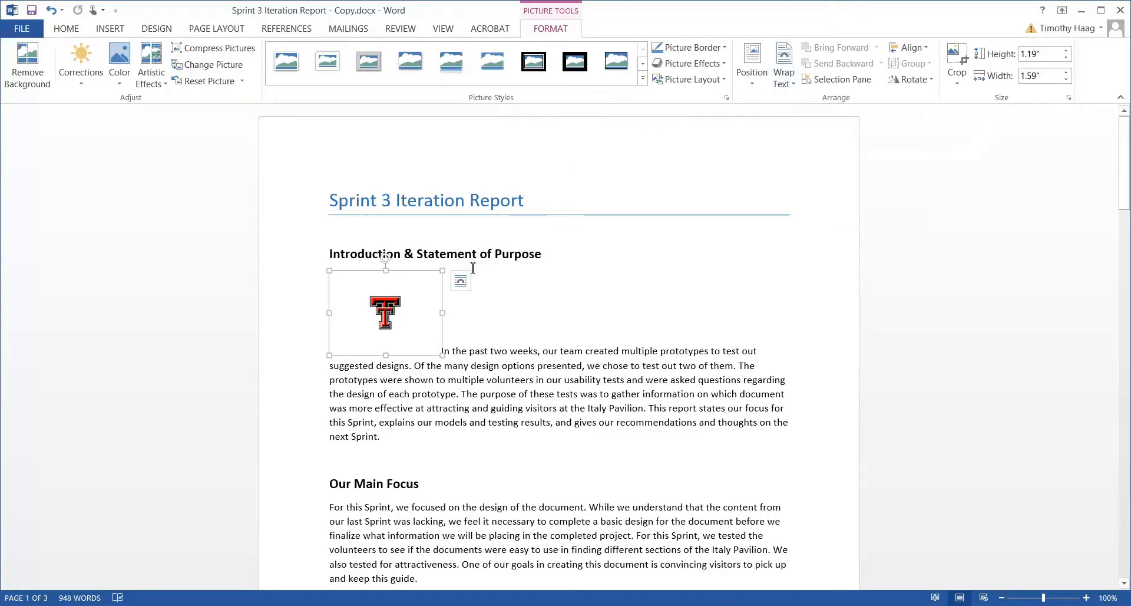
{"action": "mouse_move", "coordinate": [460, 279]}
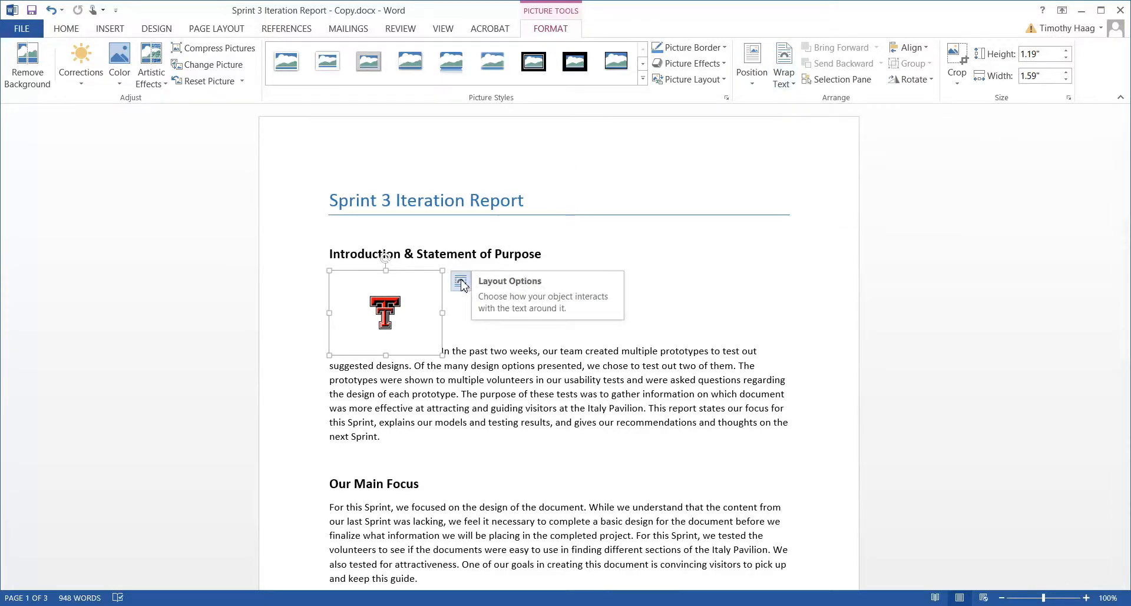
Give the logo Square text wrapping via its Layout Options button.
{"action": "left_click", "coordinate": [461, 286]}
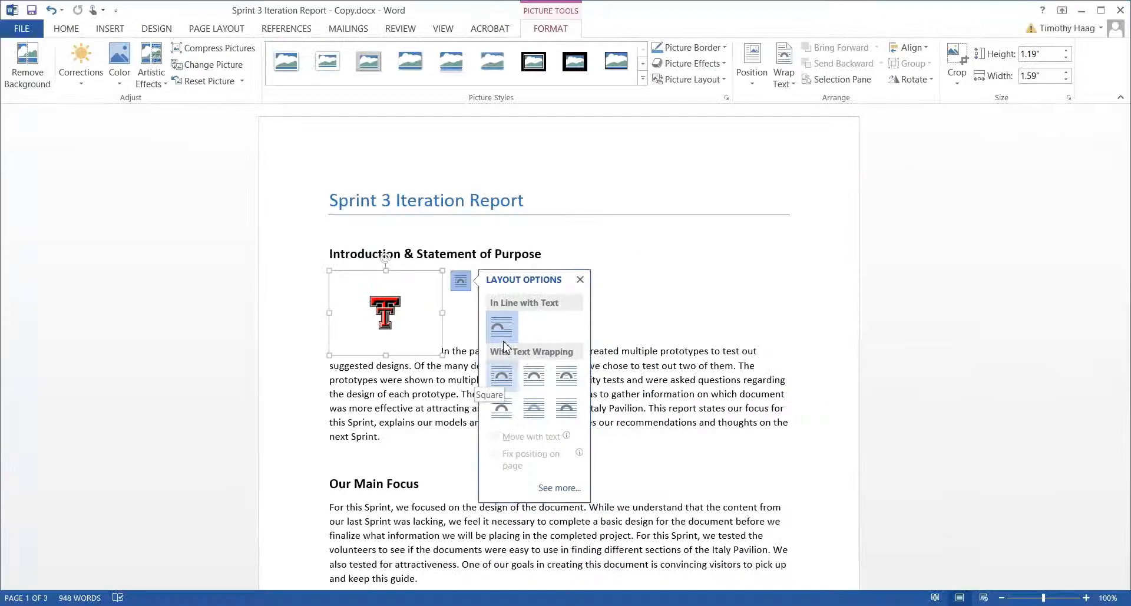
{"action": "left_click", "coordinate": [500, 375]}
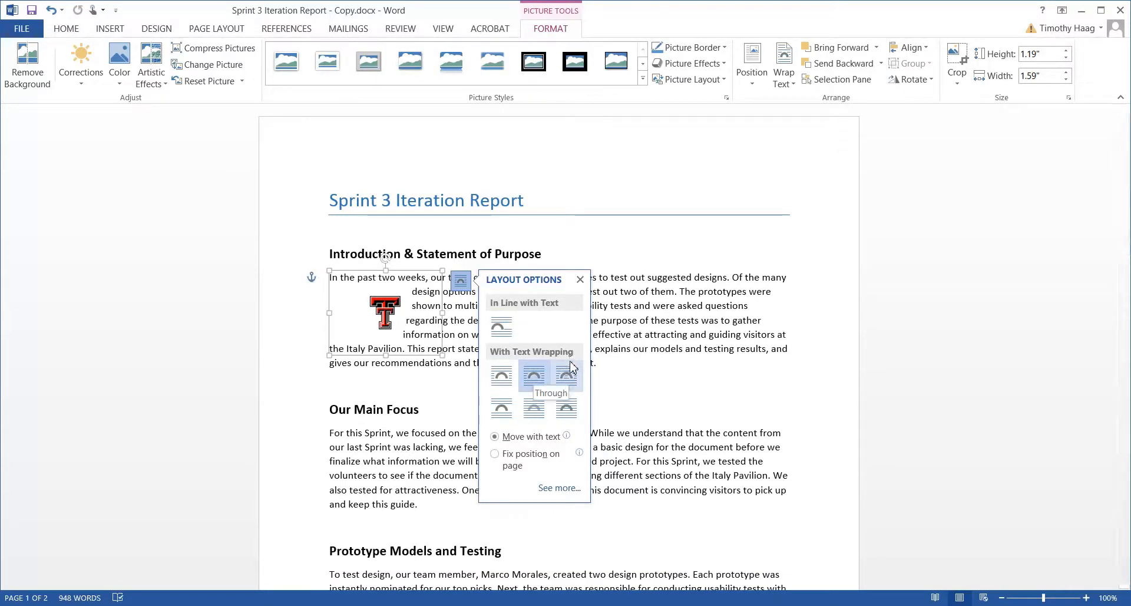
{"action": "mouse_move", "coordinate": [542, 391]}
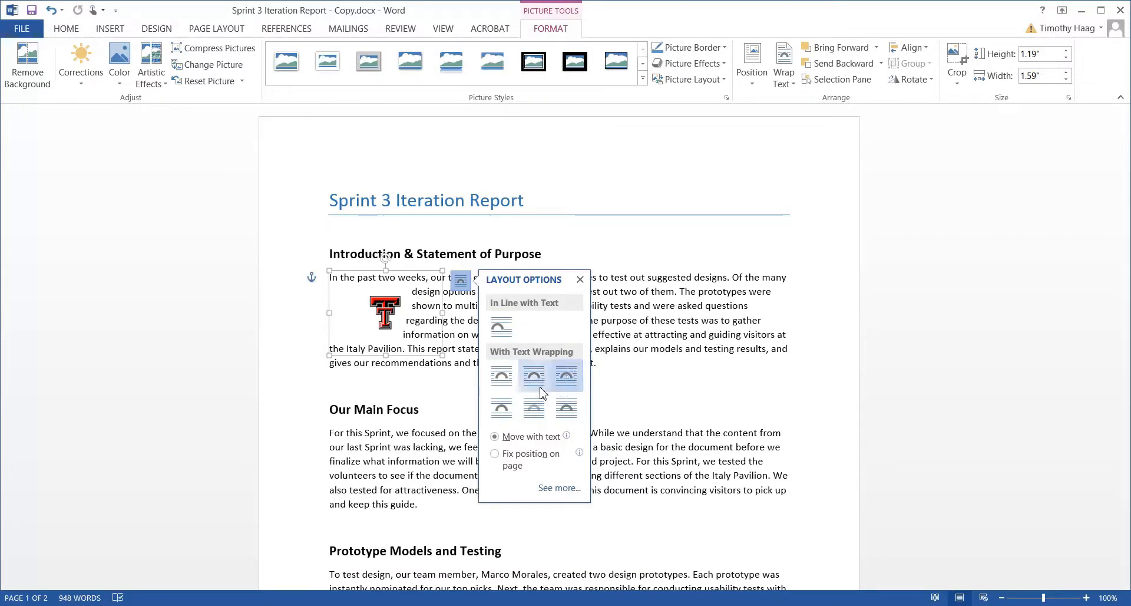
{"action": "mouse_move", "coordinate": [502, 408]}
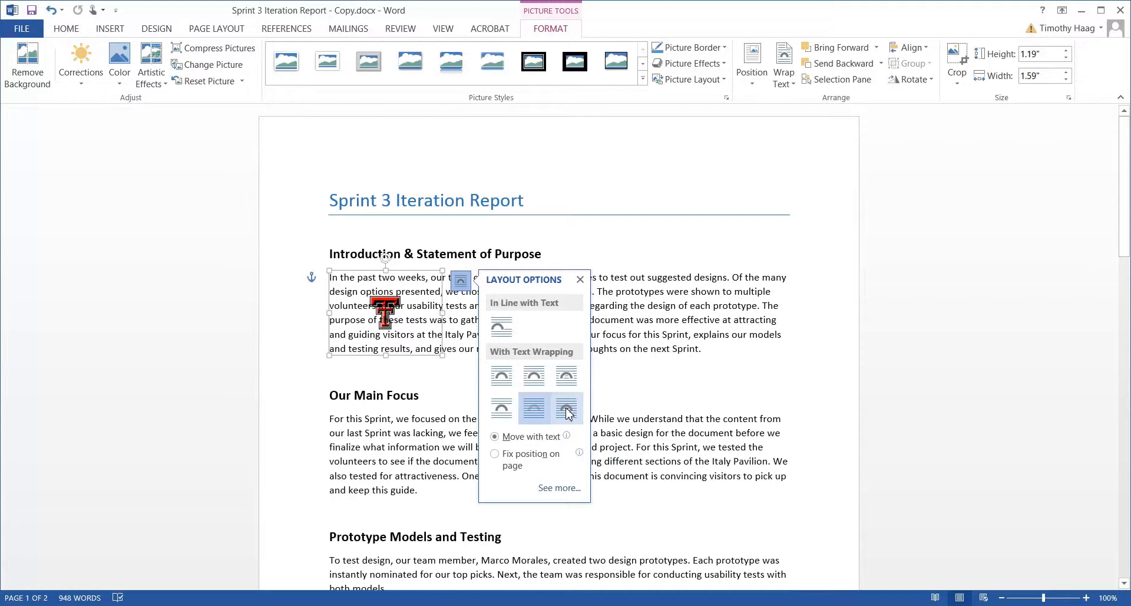
{"action": "mouse_move", "coordinate": [567, 408]}
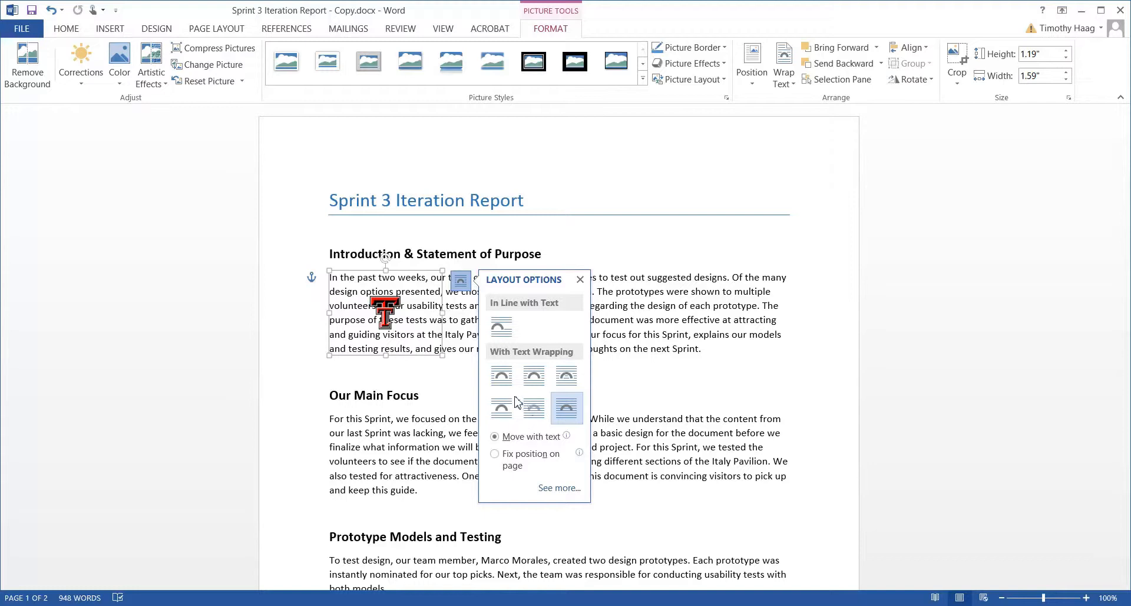
{"action": "left_click", "coordinate": [500, 374]}
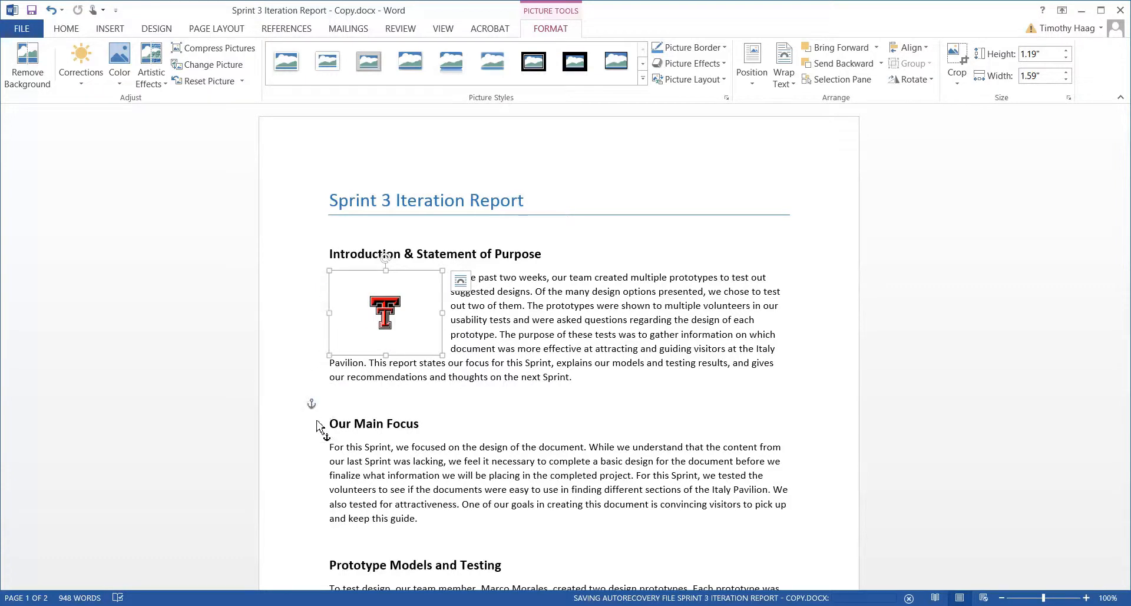
{"action": "mouse_move", "coordinate": [326, 460]}
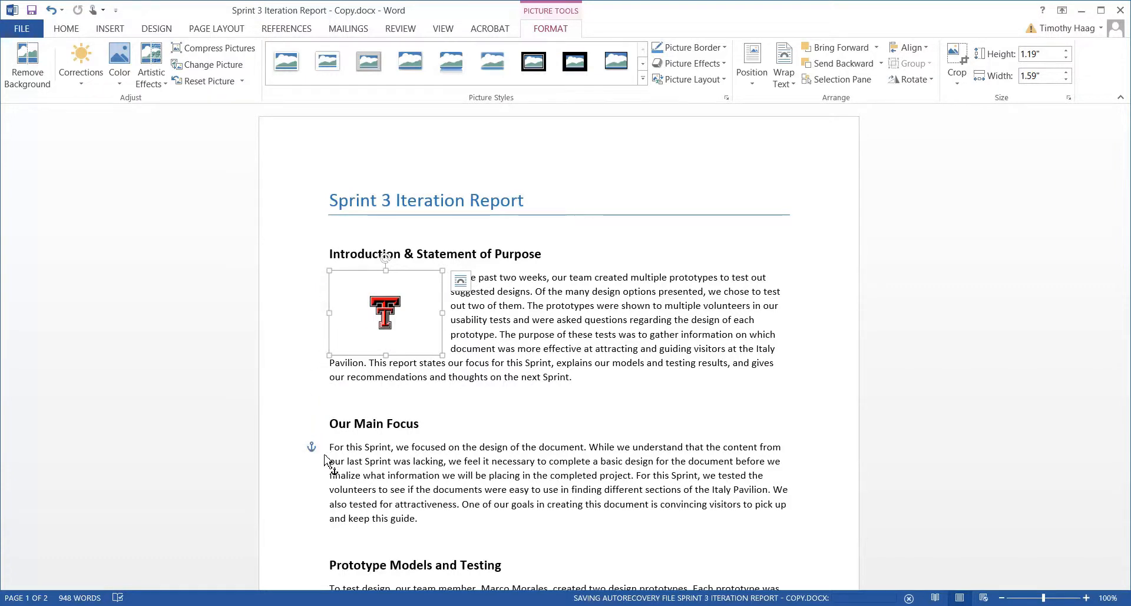
{"action": "mouse_move", "coordinate": [326, 456]}
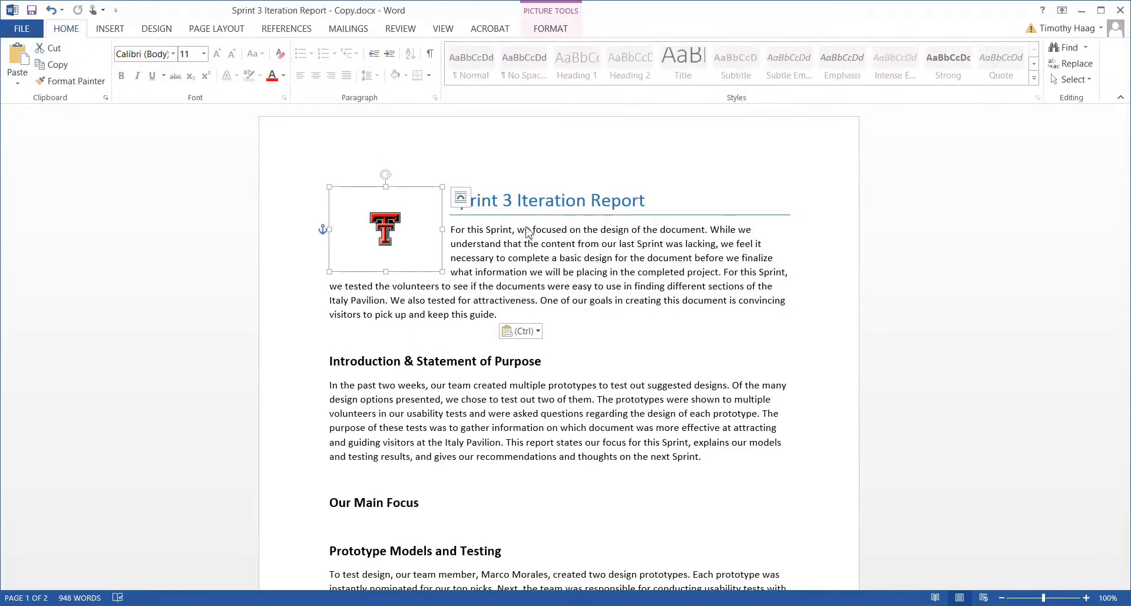
{"action": "mouse_move", "coordinate": [543, 108]}
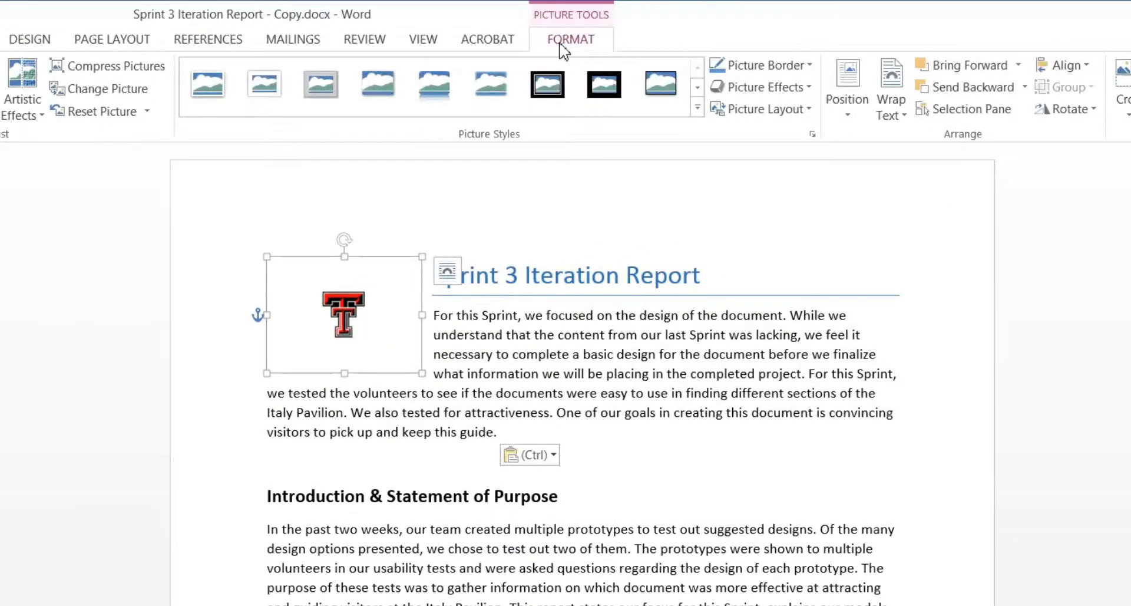
{"action": "mouse_move", "coordinate": [774, 44]}
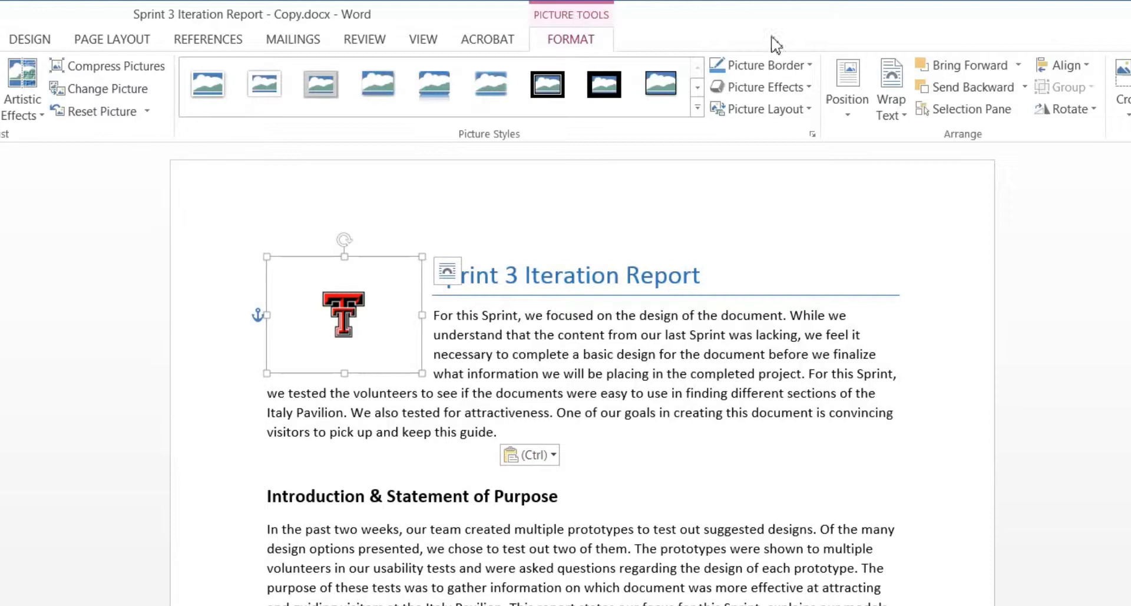
{"action": "mouse_move", "coordinate": [891, 86]}
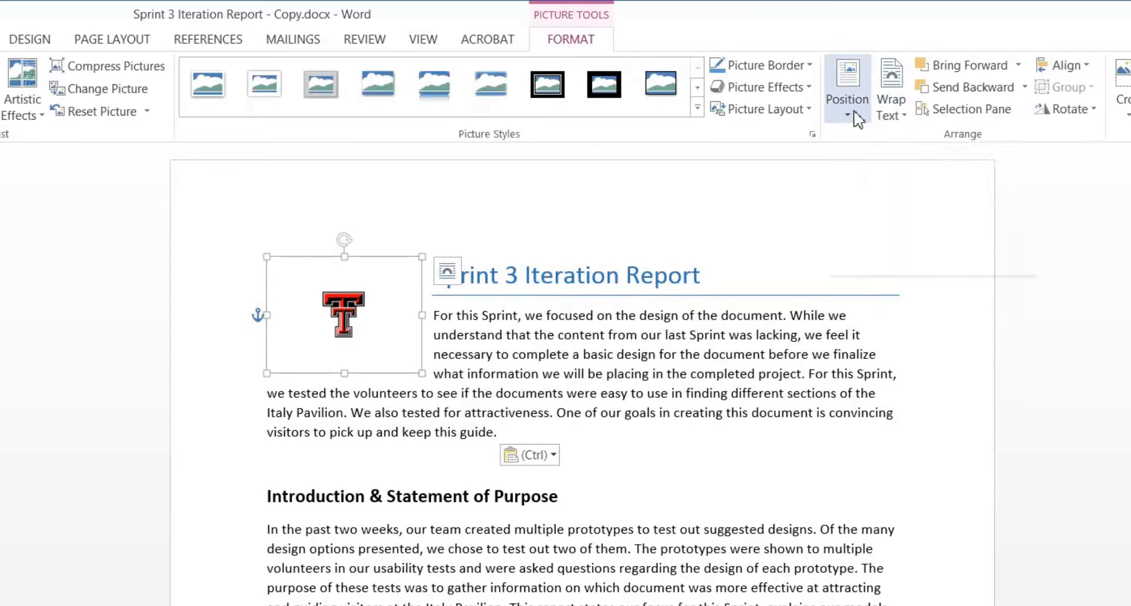
Try the inline, top-centre and bottom-left Position presets, ending with the logo wrapped beside the introduction.
{"action": "left_click", "coordinate": [847, 86]}
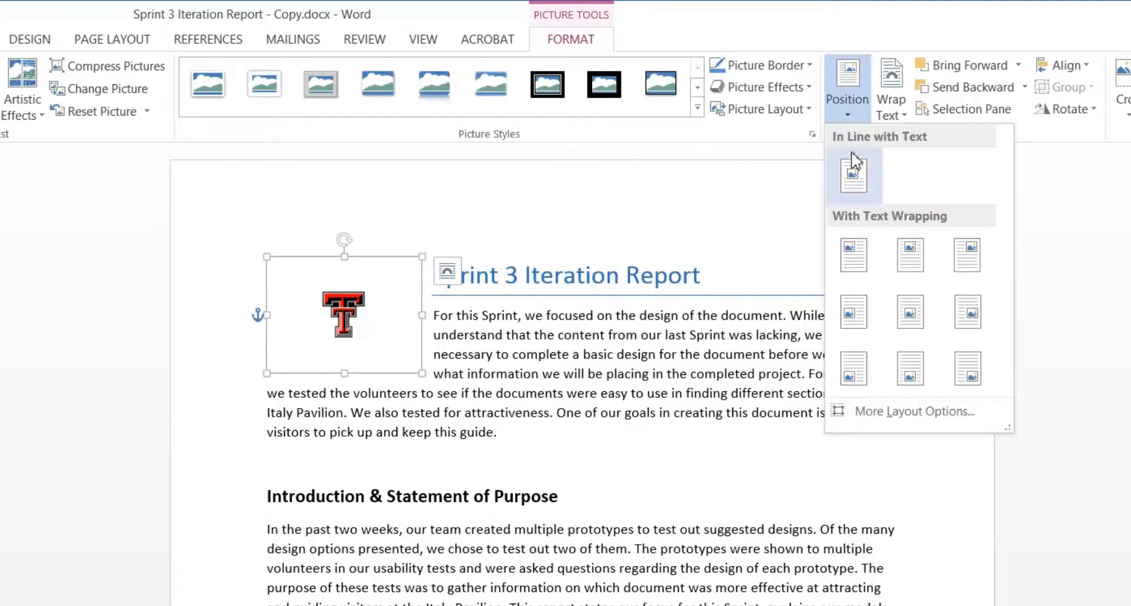
{"action": "left_click", "coordinate": [910, 254]}
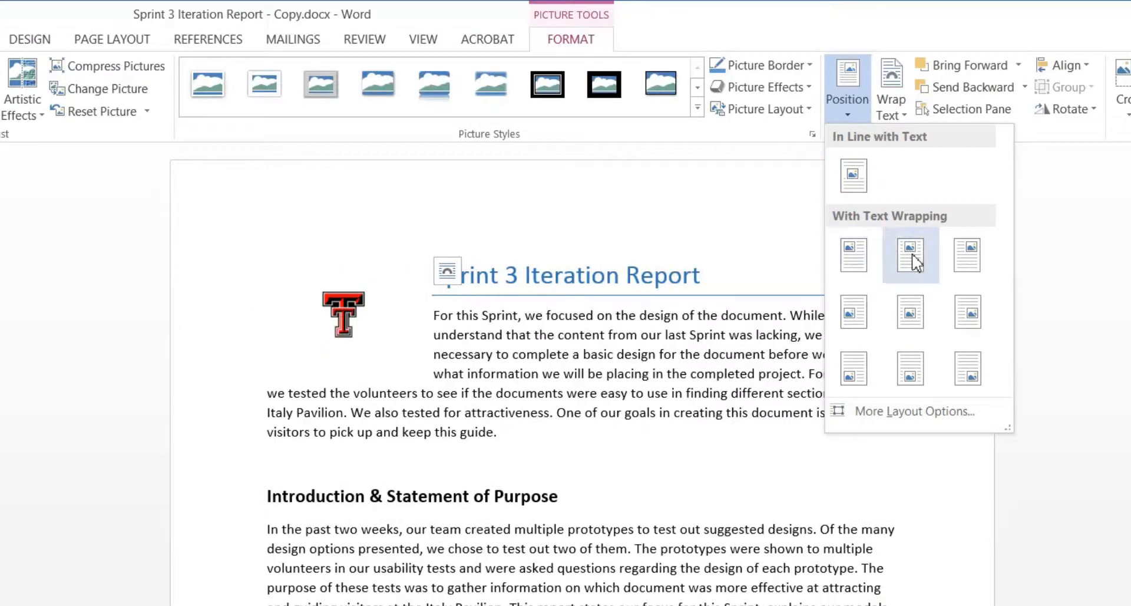
{"action": "left_click", "coordinate": [965, 311]}
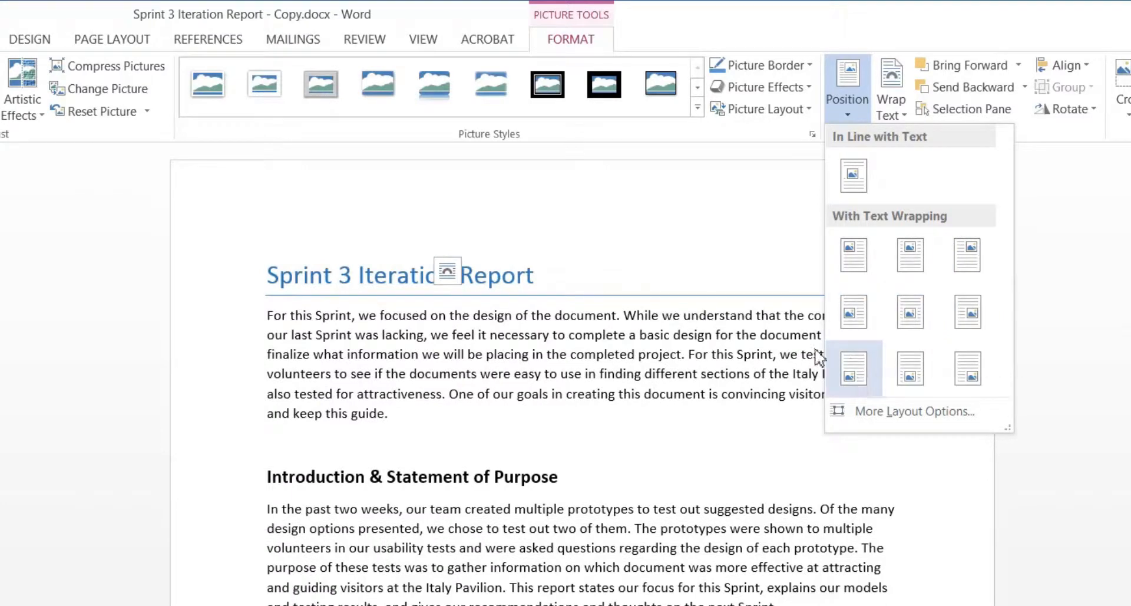
{"action": "left_click", "coordinate": [853, 367]}
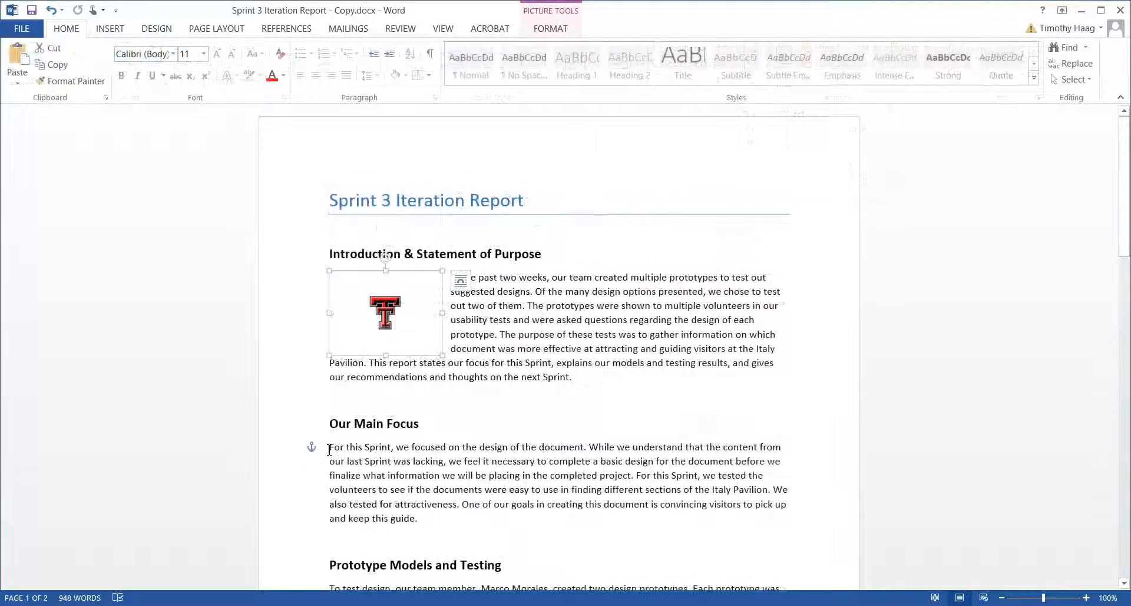
Move the logo with its paragraph up beside the report title and show the References tools.
{"action": "left_click_drag", "start_coordinate": [330, 447], "coordinate": [417, 517]}
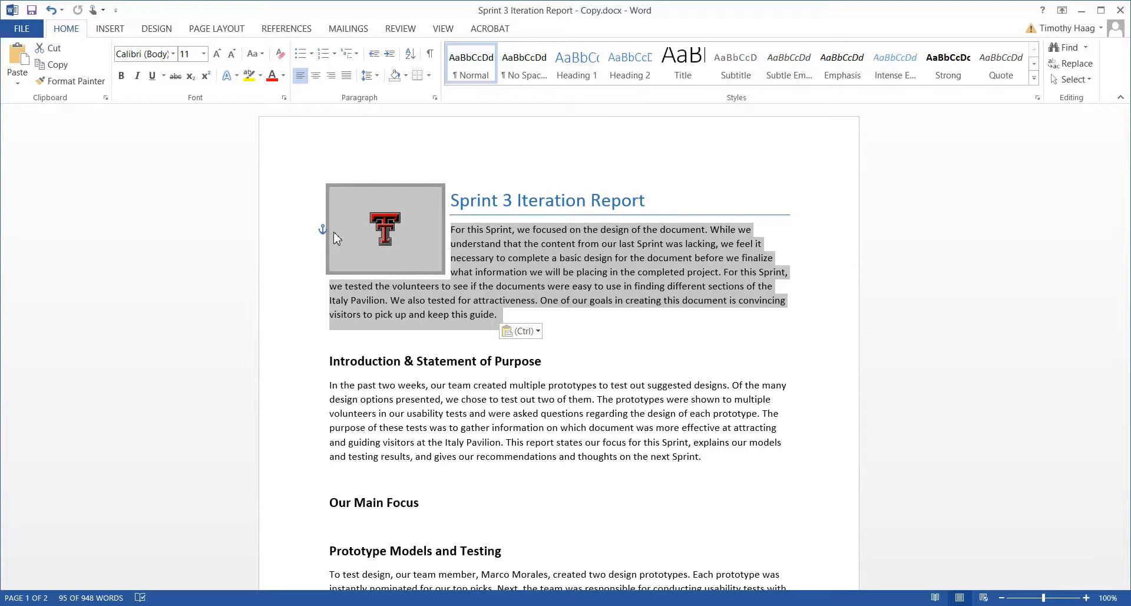
{"action": "left_click", "coordinate": [286, 29]}
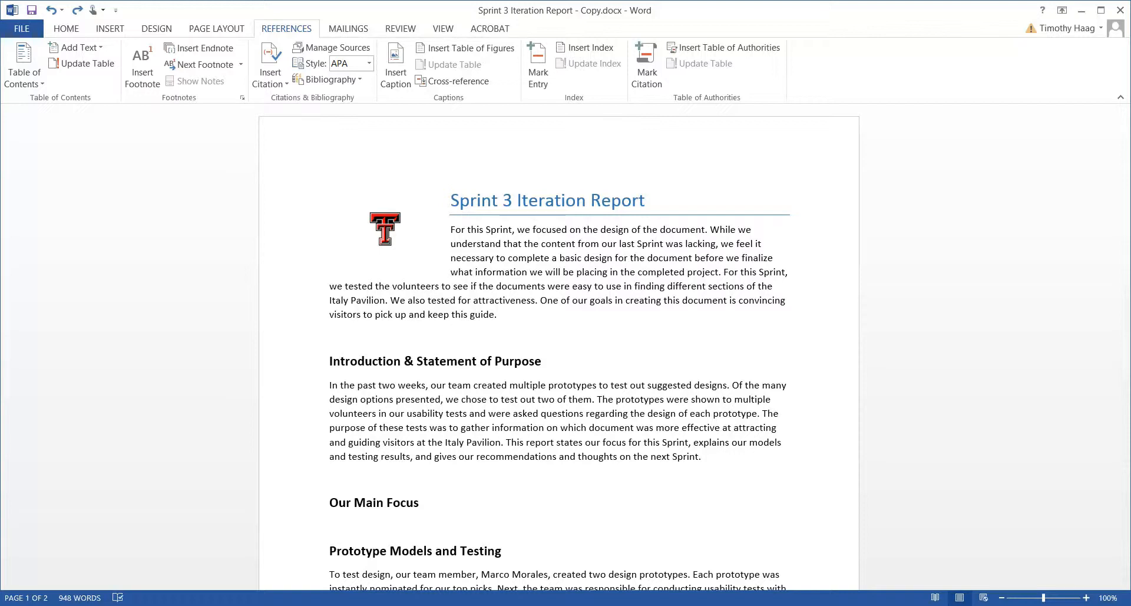
{"action": "mouse_move", "coordinate": [1086, 454]}
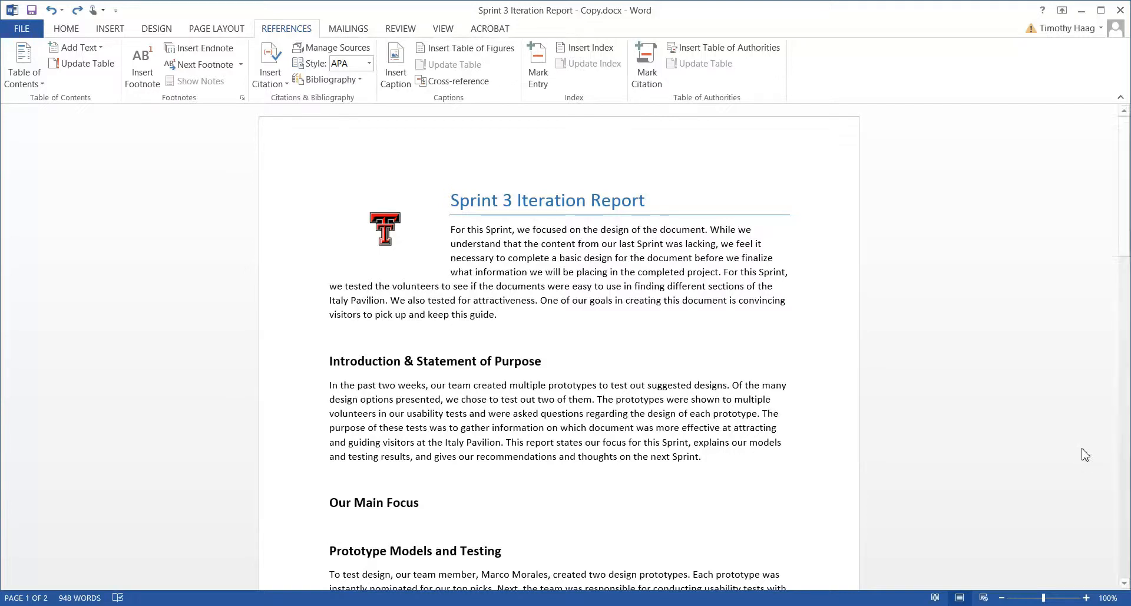
{"action": "mouse_move", "coordinate": [1117, 319]}
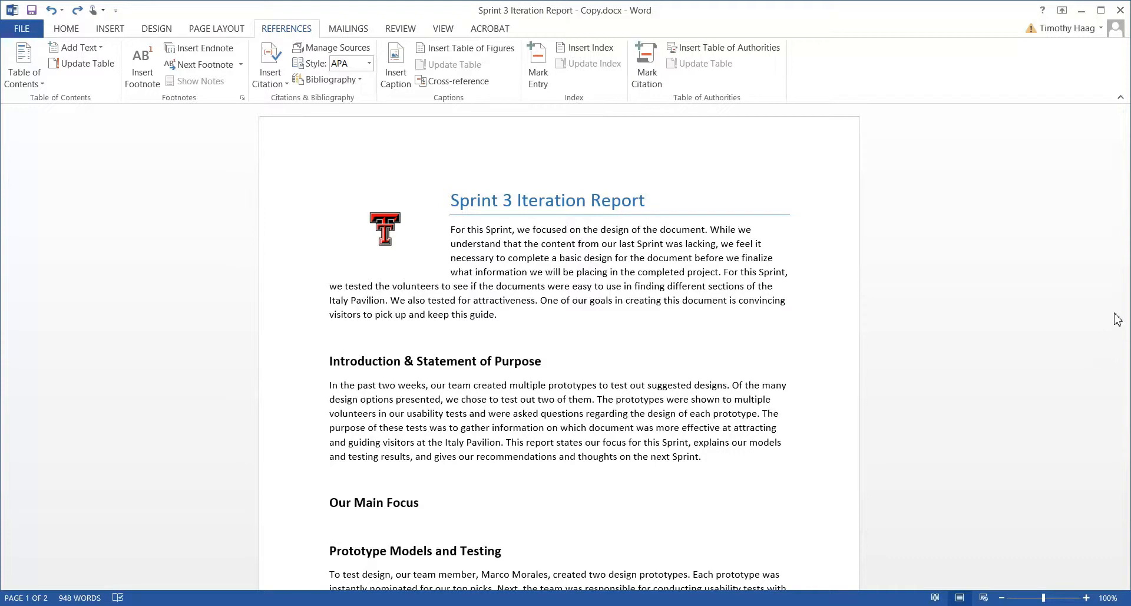
{"action": "scroll", "scroll_direction": "down", "scroll_amount": 3}
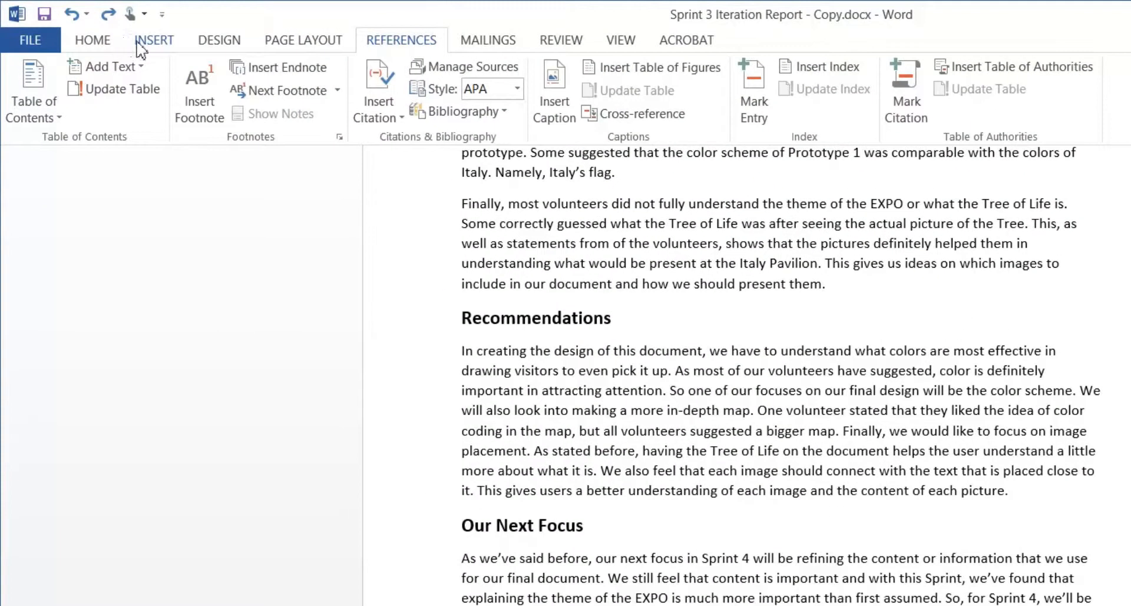
{"action": "left_click", "coordinate": [154, 40]}
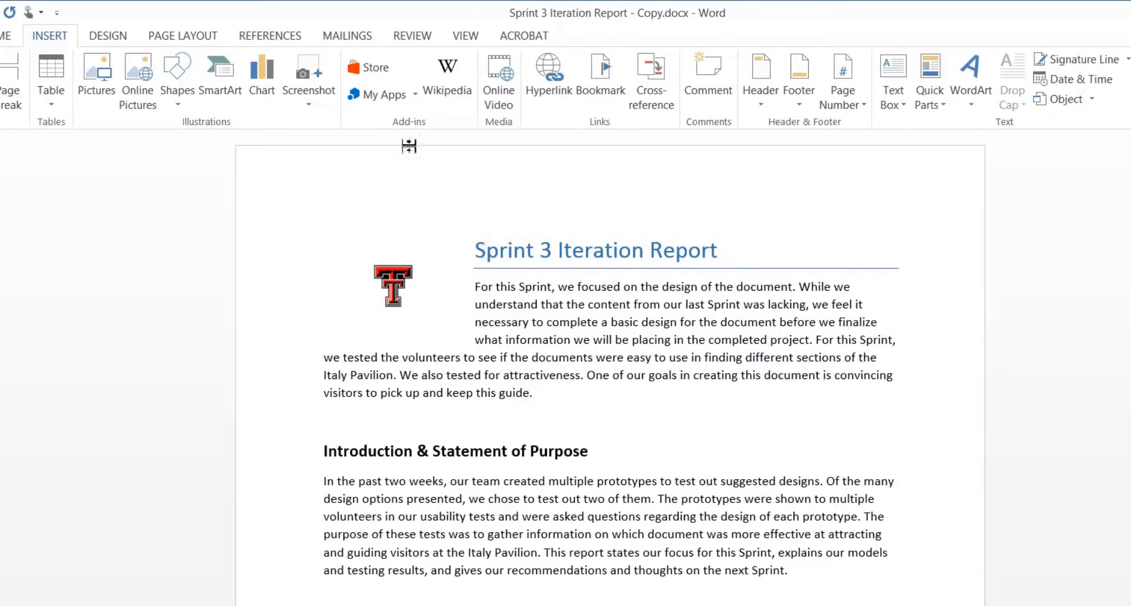
{"action": "left_click", "coordinate": [270, 35]}
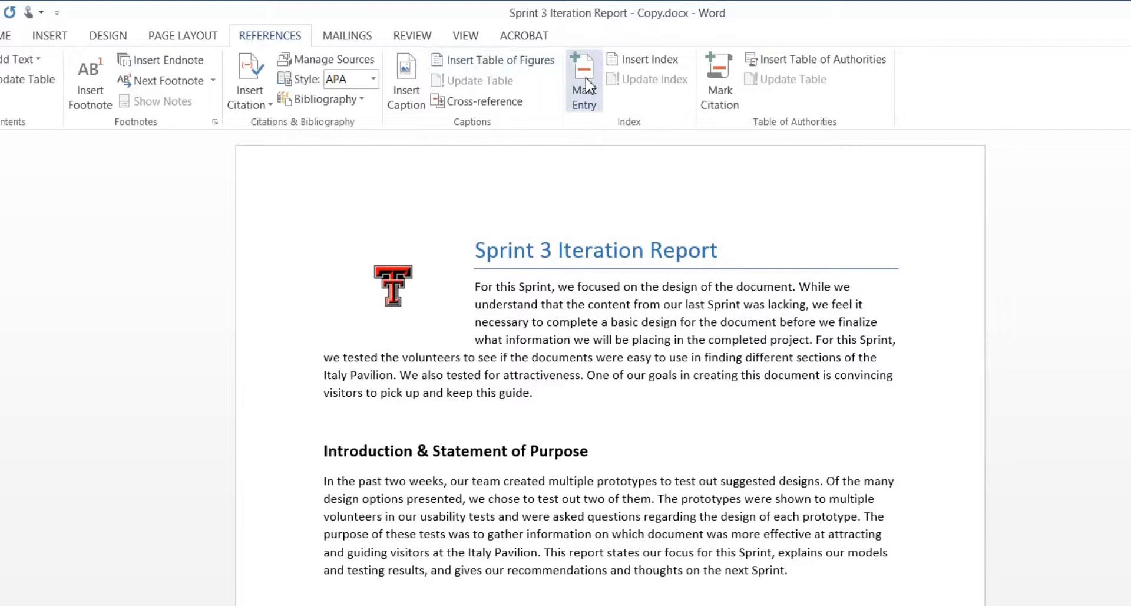
Mark All index entries for Sprint, prototype and further key words in the Mark Index Entry dialog.
{"action": "left_click", "coordinate": [583, 82]}
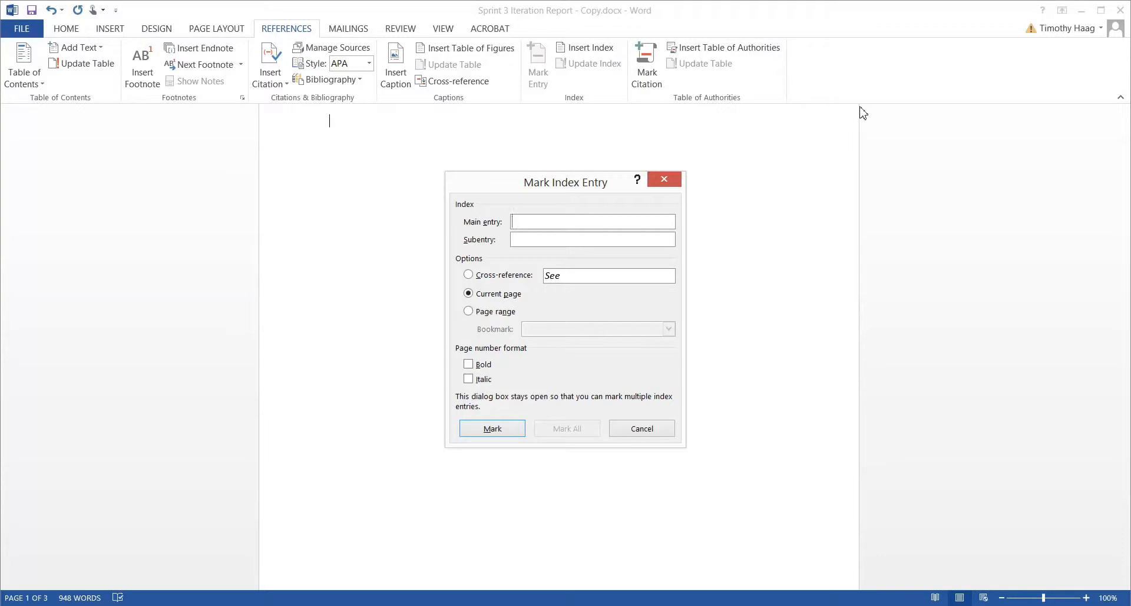
{"action": "mouse_move", "coordinate": [1003, 189]}
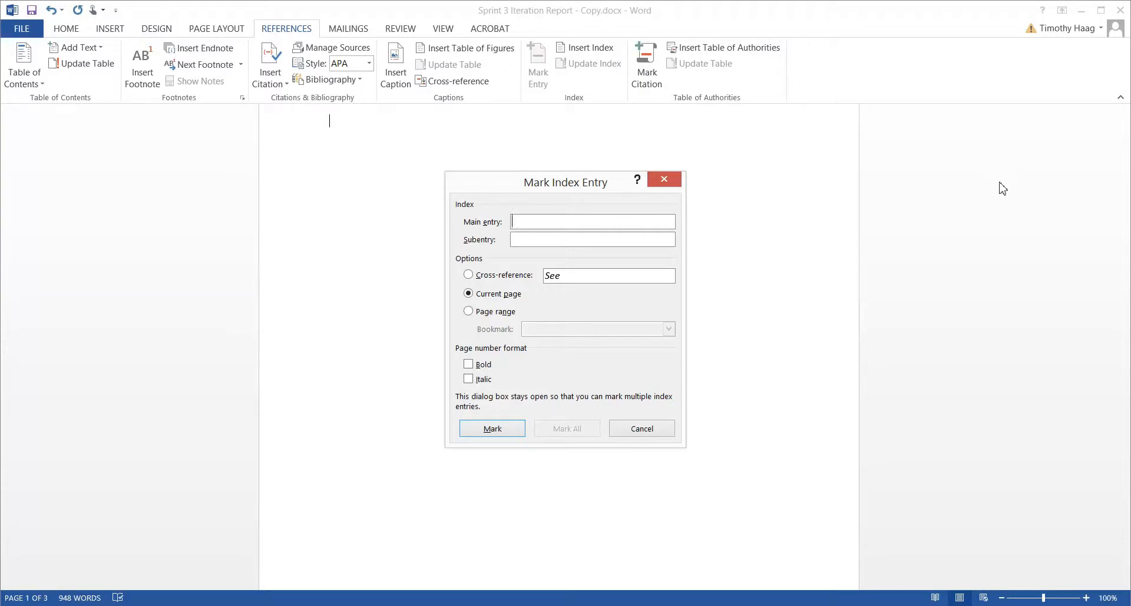
{"action": "mouse_move", "coordinate": [1091, 301]}
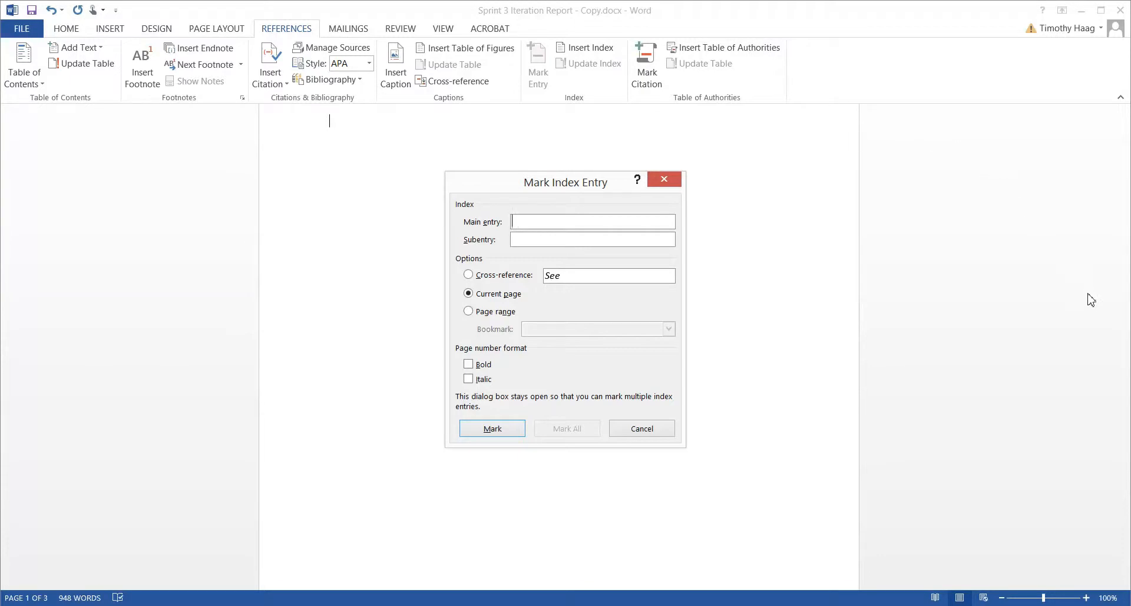
{"action": "mouse_move", "coordinate": [1124, 445]}
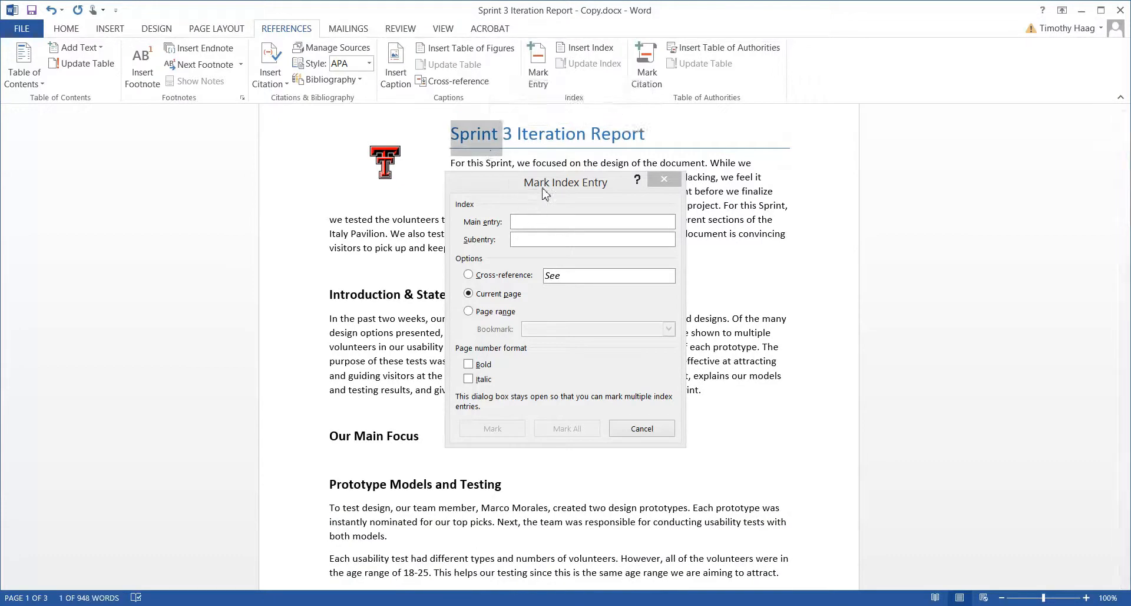
{"action": "mouse_move", "coordinate": [563, 191]}
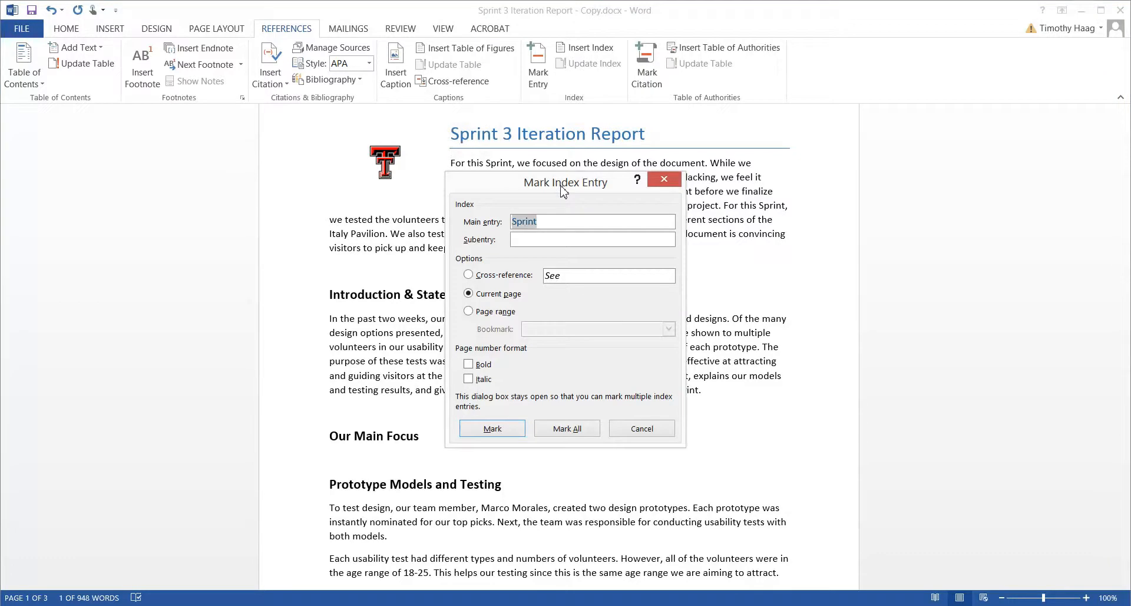
{"action": "left_click", "coordinate": [567, 427]}
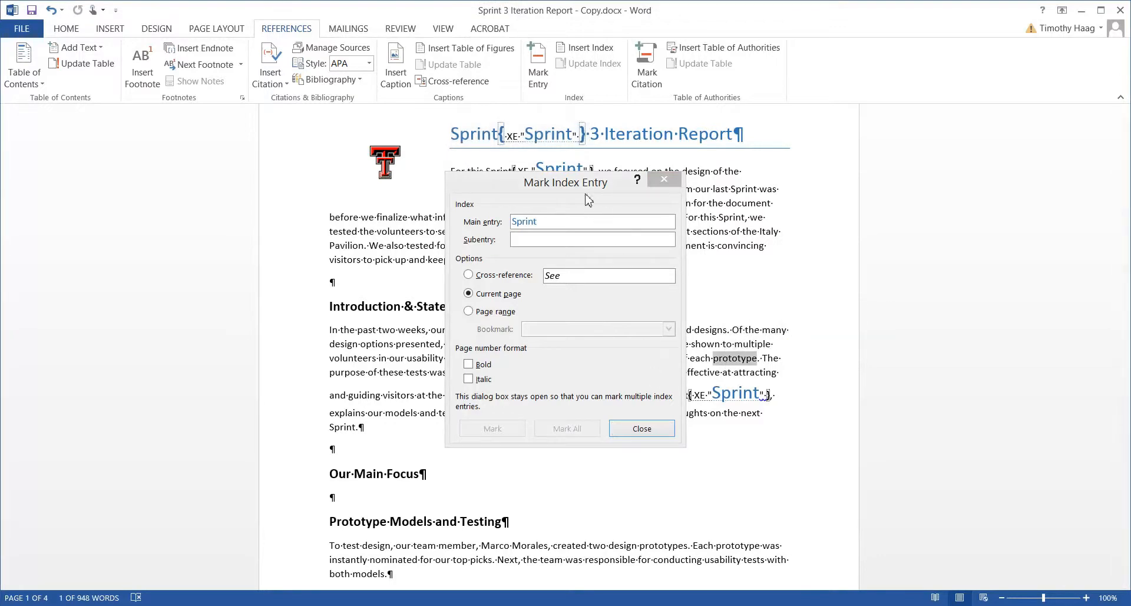
{"action": "type", "text": "prototype"}
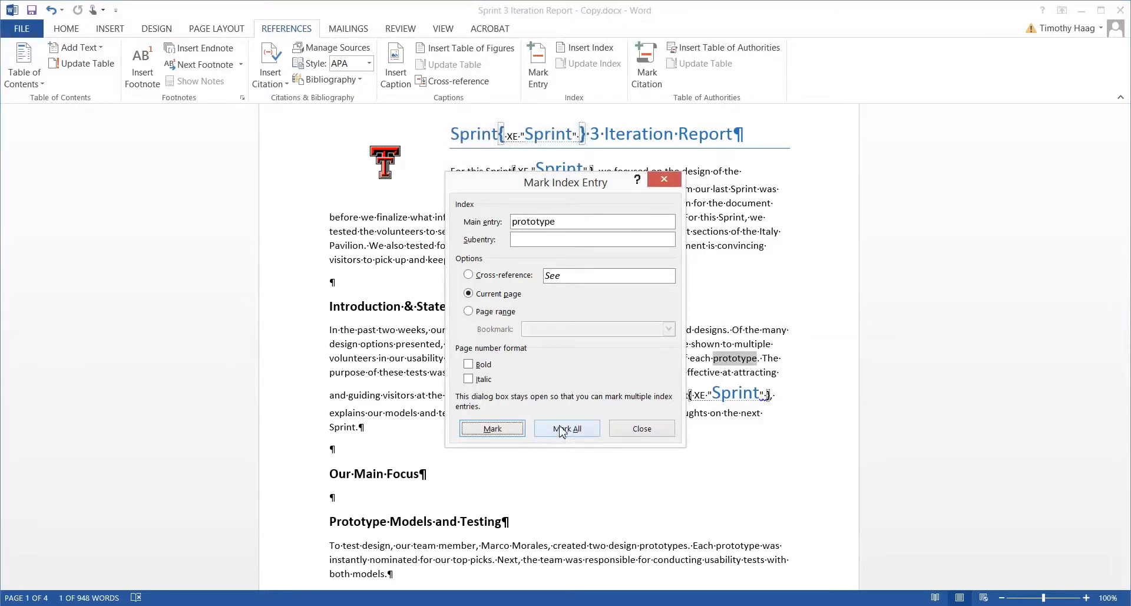
{"action": "left_click", "coordinate": [567, 428]}
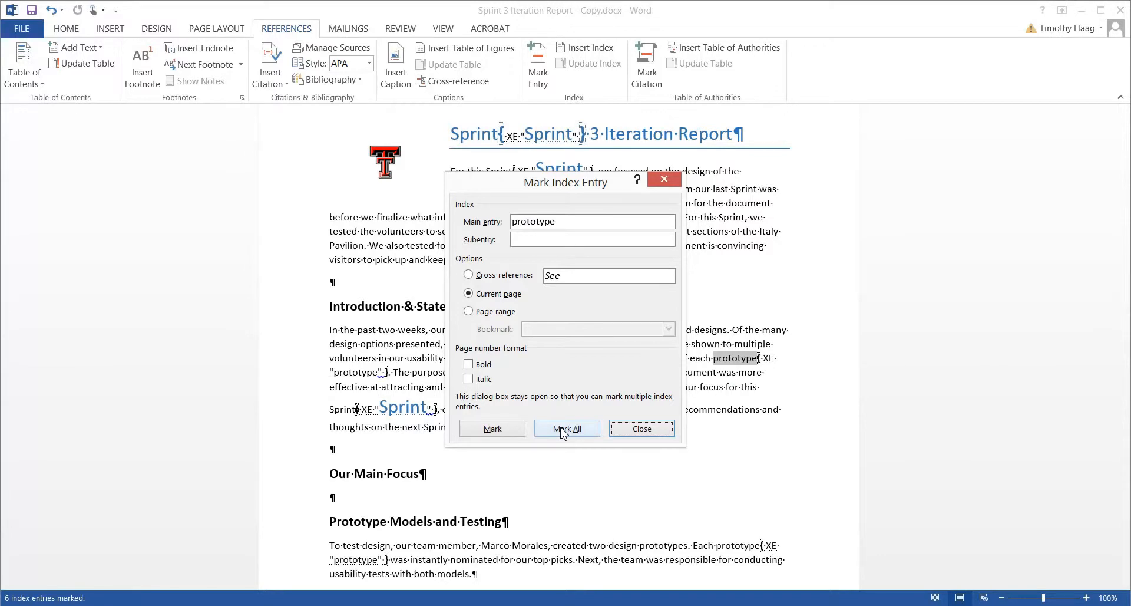
{"action": "left_click", "coordinate": [566, 428]}
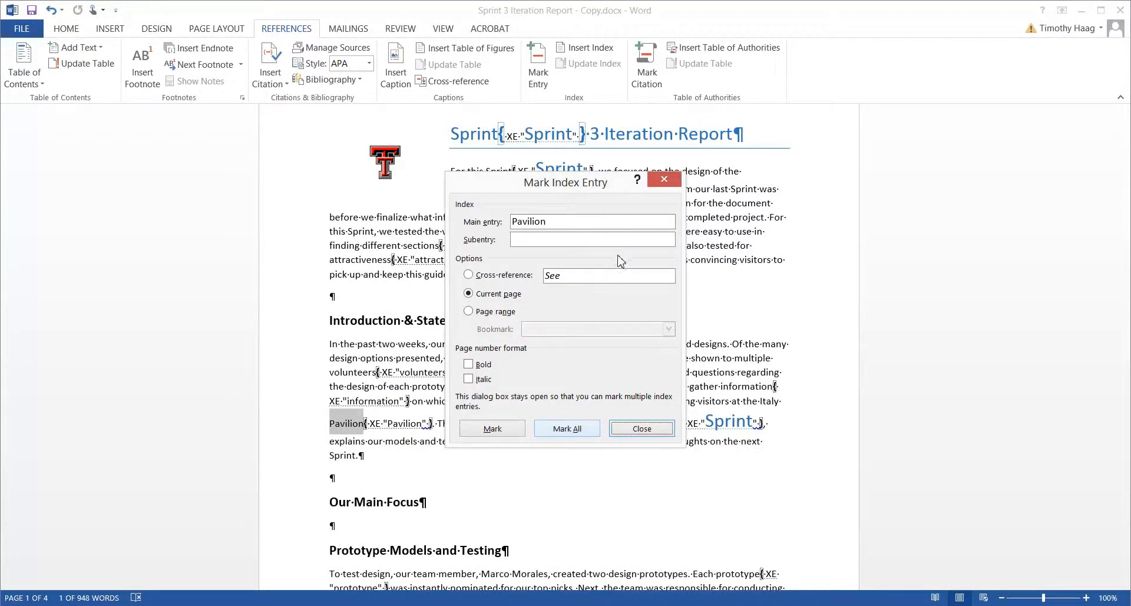
{"action": "mouse_move", "coordinate": [635, 316]}
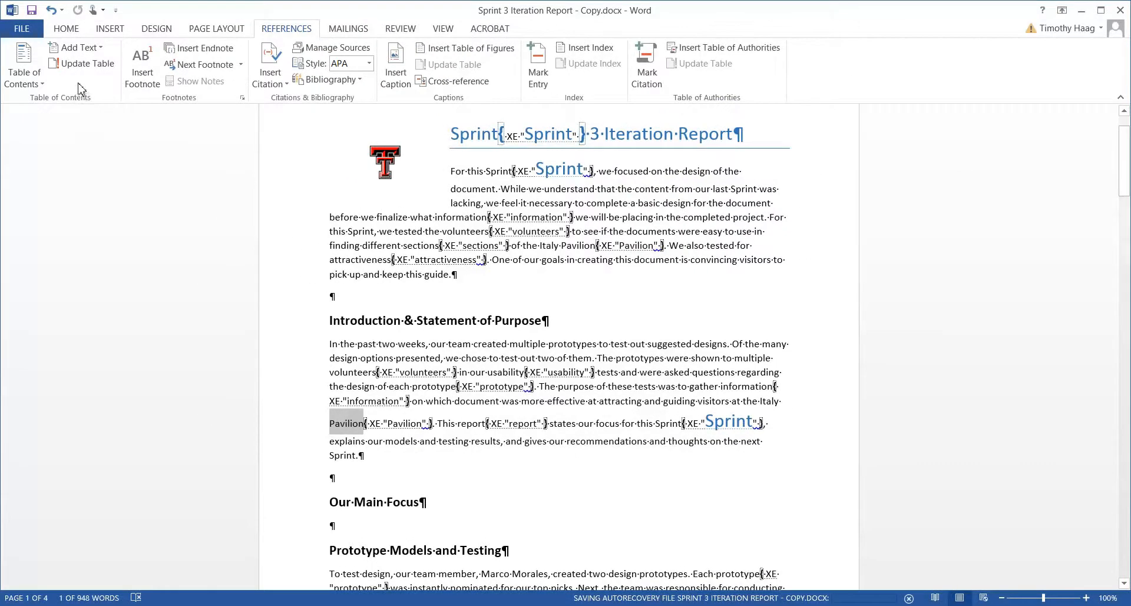
Hide the formatting marks from Home, scroll to the blank final page and return to References.
{"action": "left_click", "coordinate": [66, 28]}
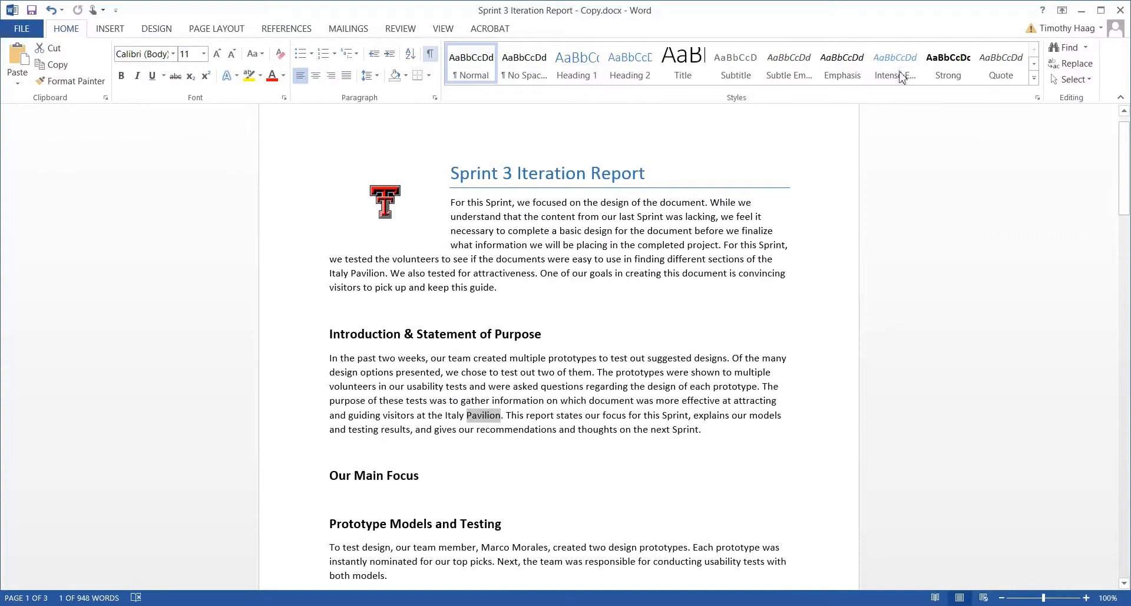
{"action": "scroll", "scroll_direction": "down", "scroll_amount": 3}
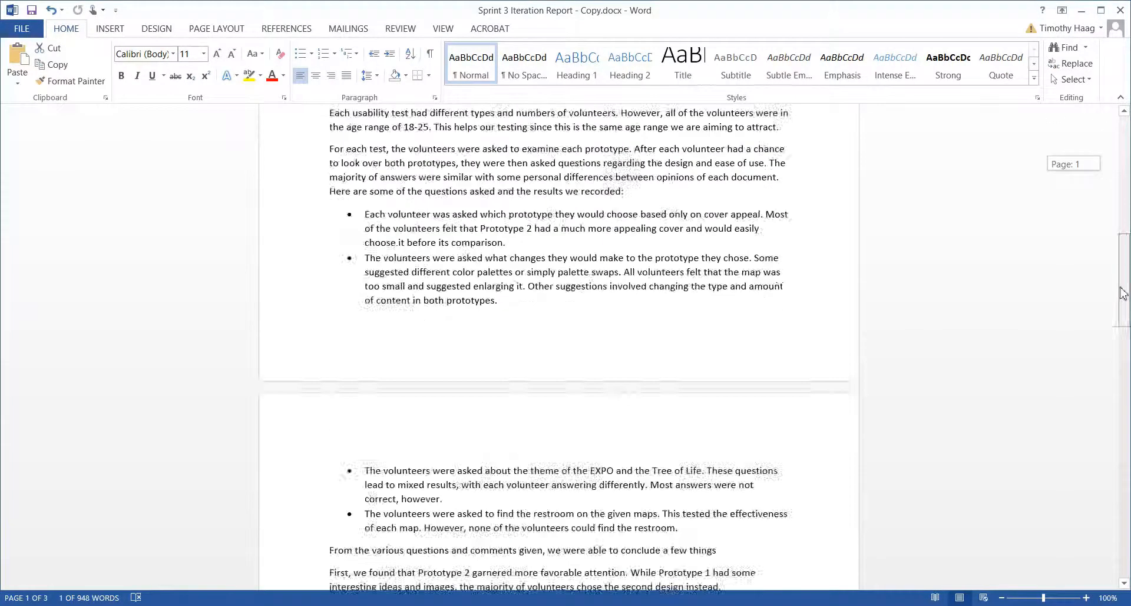
{"action": "scroll", "scroll_direction": "down", "scroll_amount": 3}
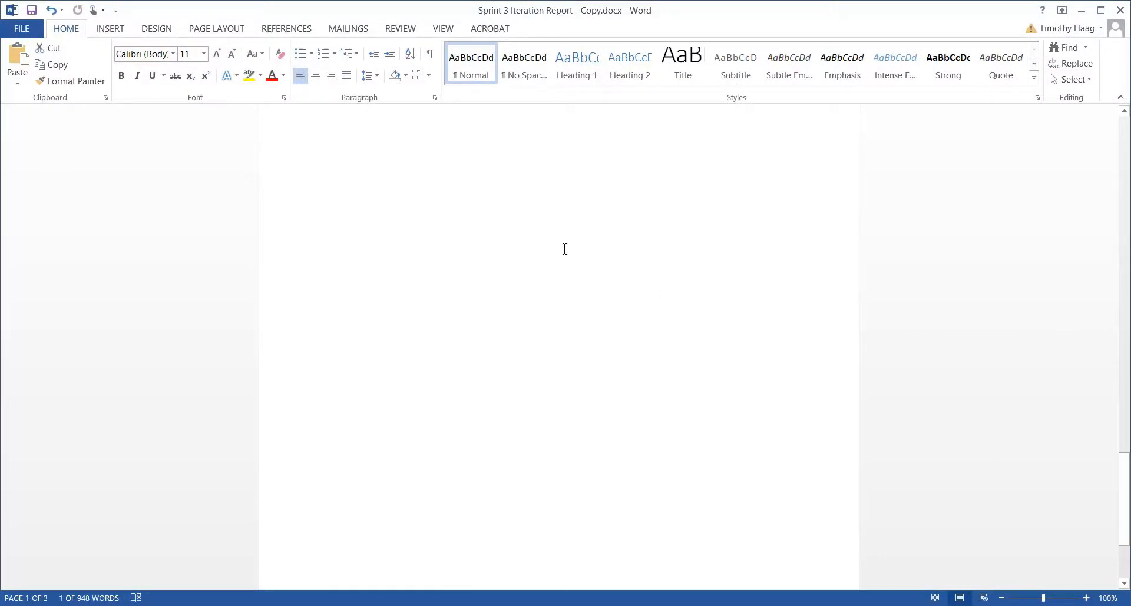
{"action": "scroll", "scroll_direction": "down", "scroll_amount": 3}
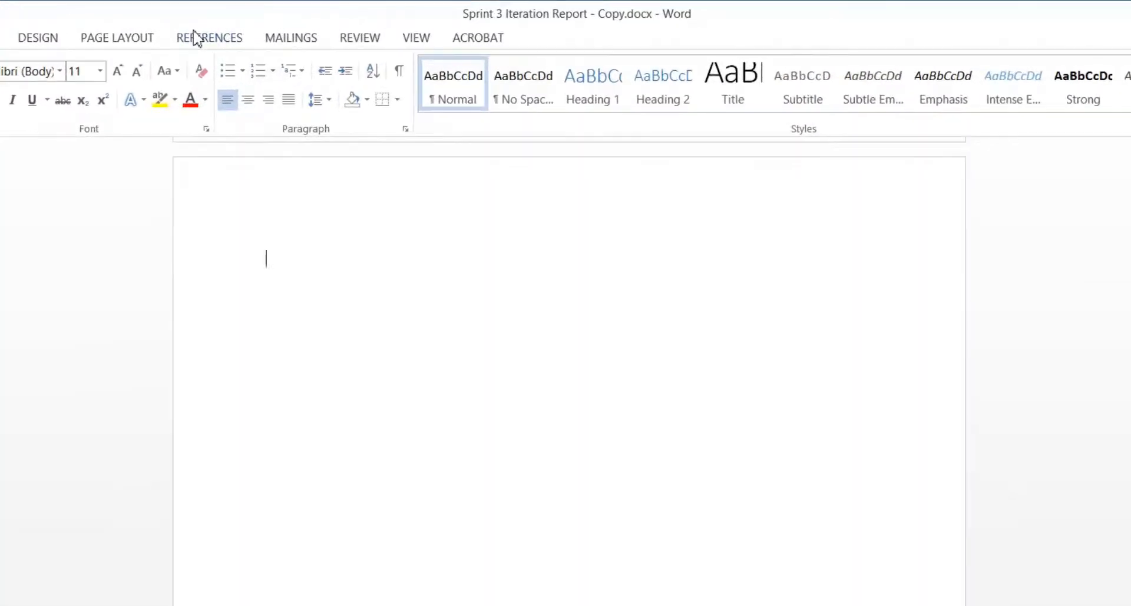
{"action": "left_click", "coordinate": [208, 38]}
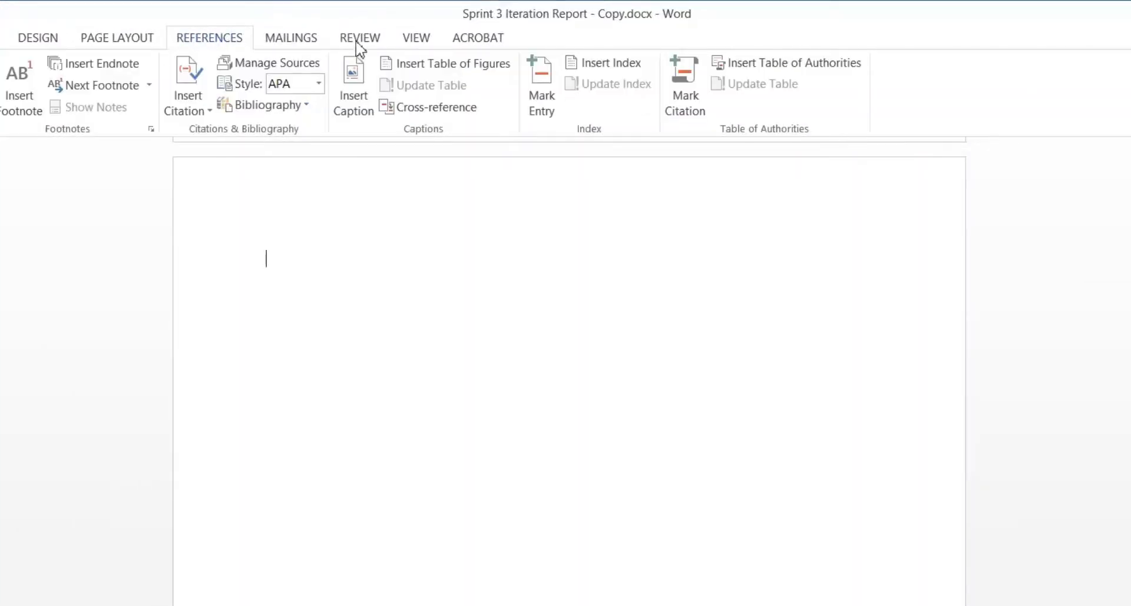
{"action": "mouse_move", "coordinate": [605, 62]}
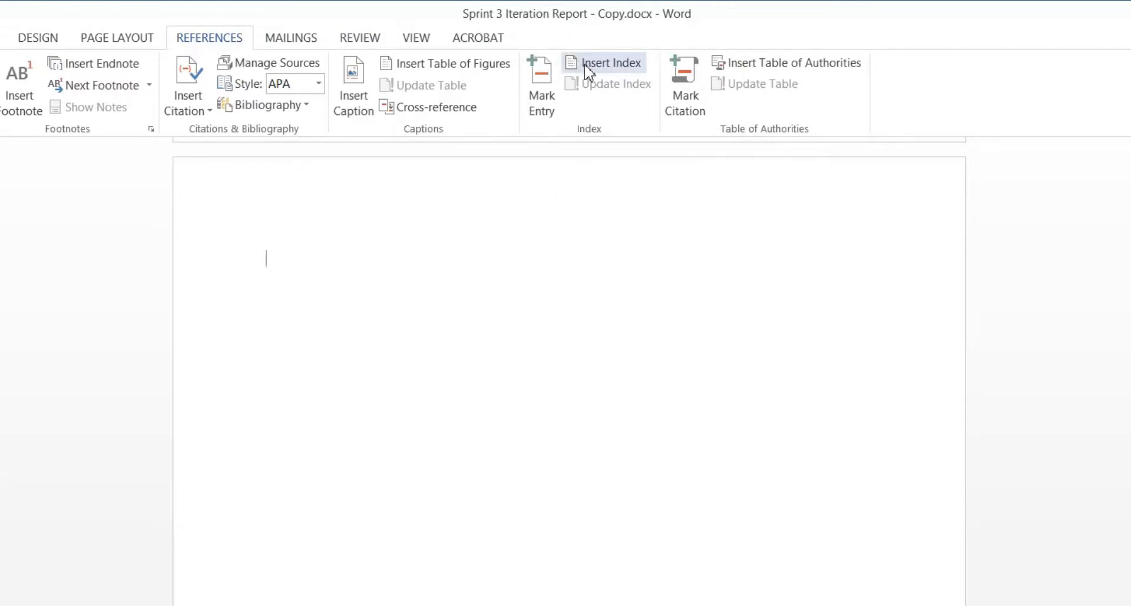
In the Index dialog preview the Classic, Bulleted and Simple formats.
{"action": "left_click", "coordinate": [605, 62]}
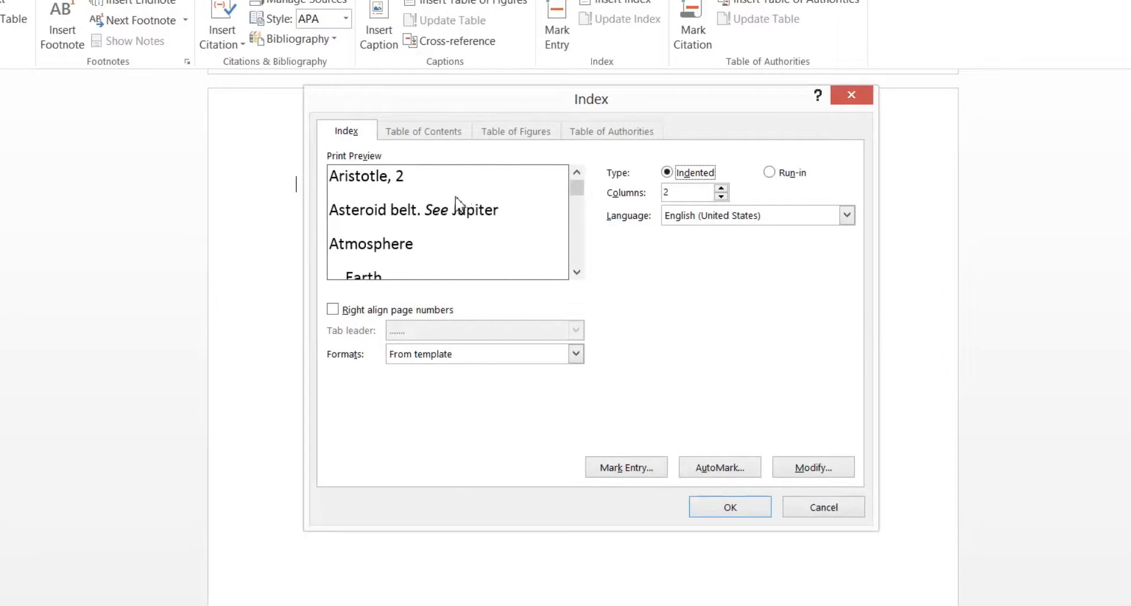
{"action": "mouse_move", "coordinate": [429, 221]}
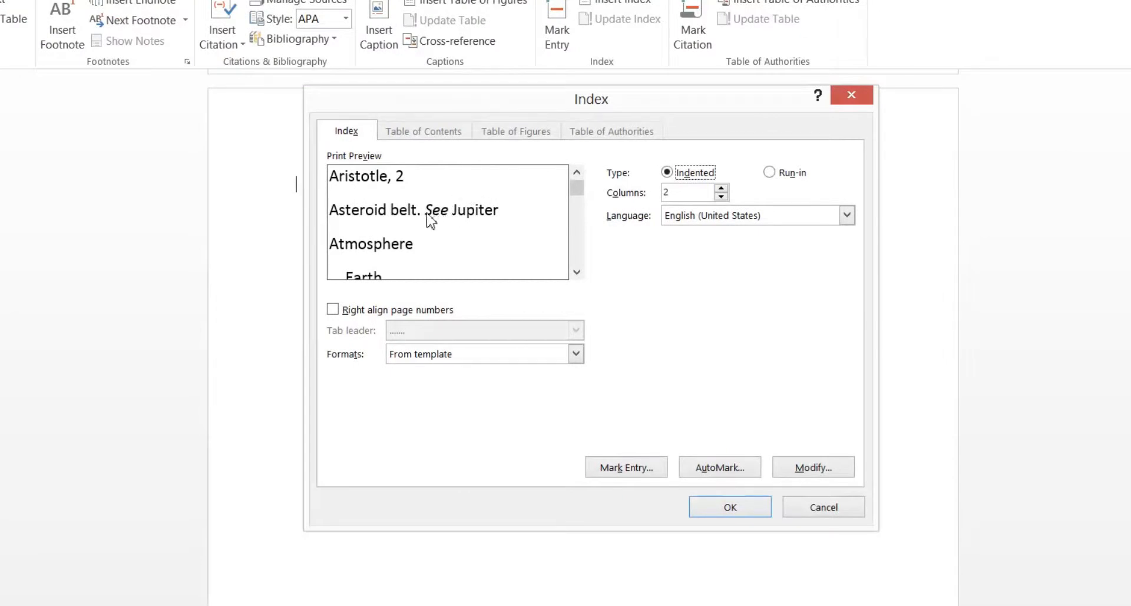
{"action": "mouse_move", "coordinate": [404, 239]}
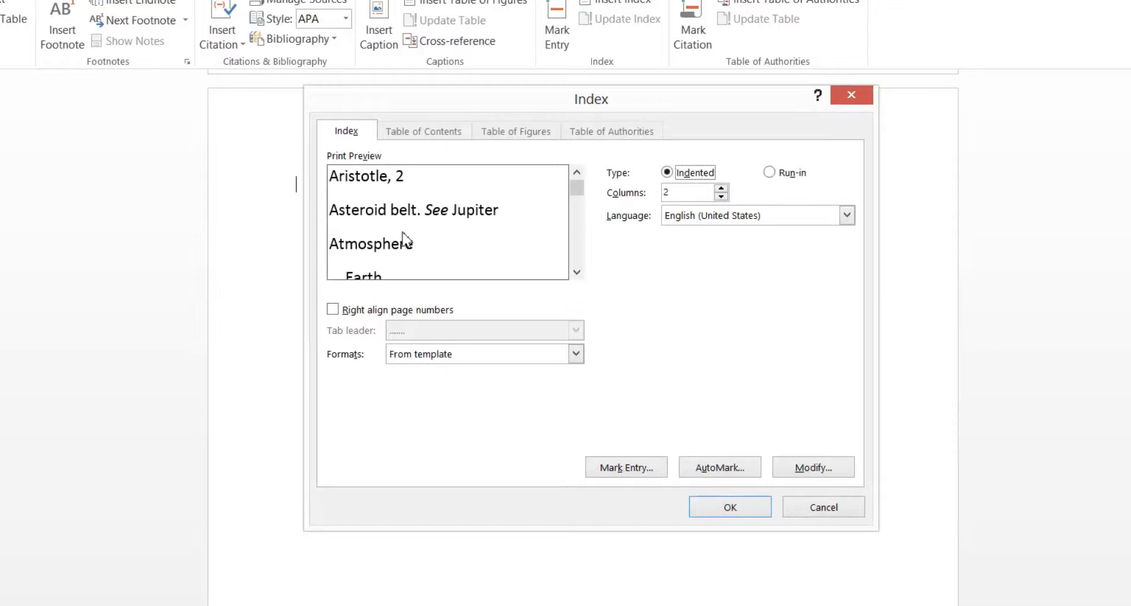
{"action": "mouse_move", "coordinate": [387, 262]}
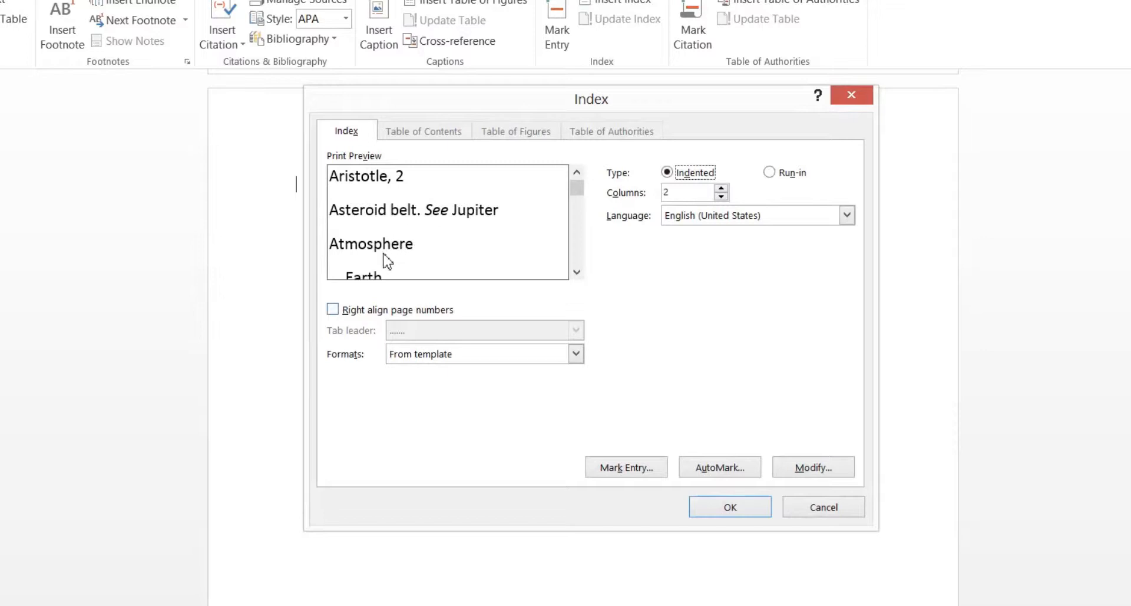
{"action": "mouse_move", "coordinate": [374, 286]}
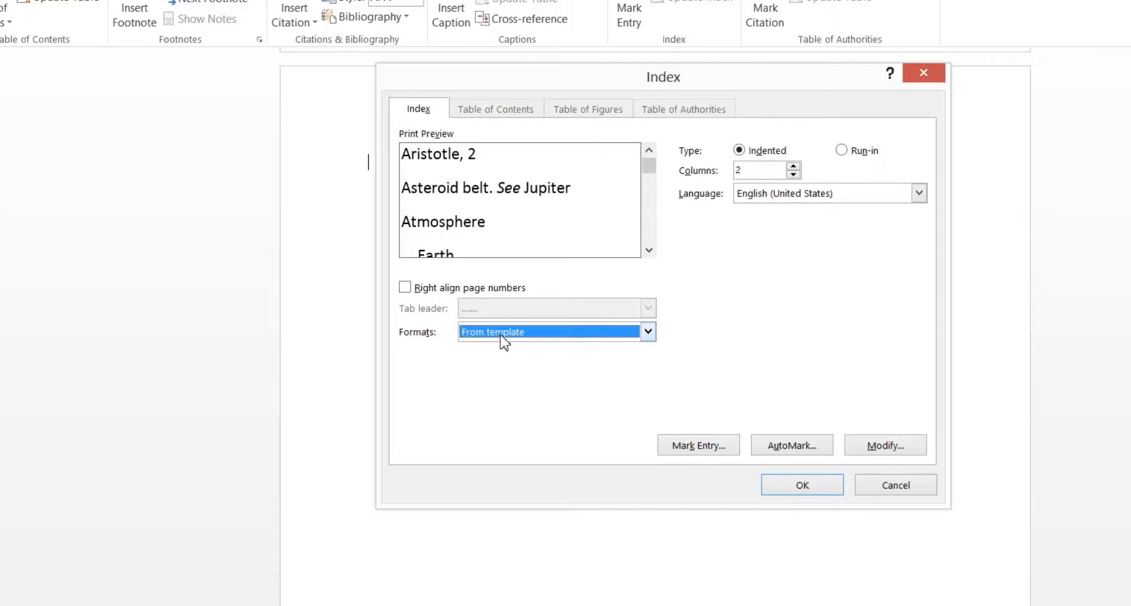
{"action": "left_click", "coordinate": [646, 331]}
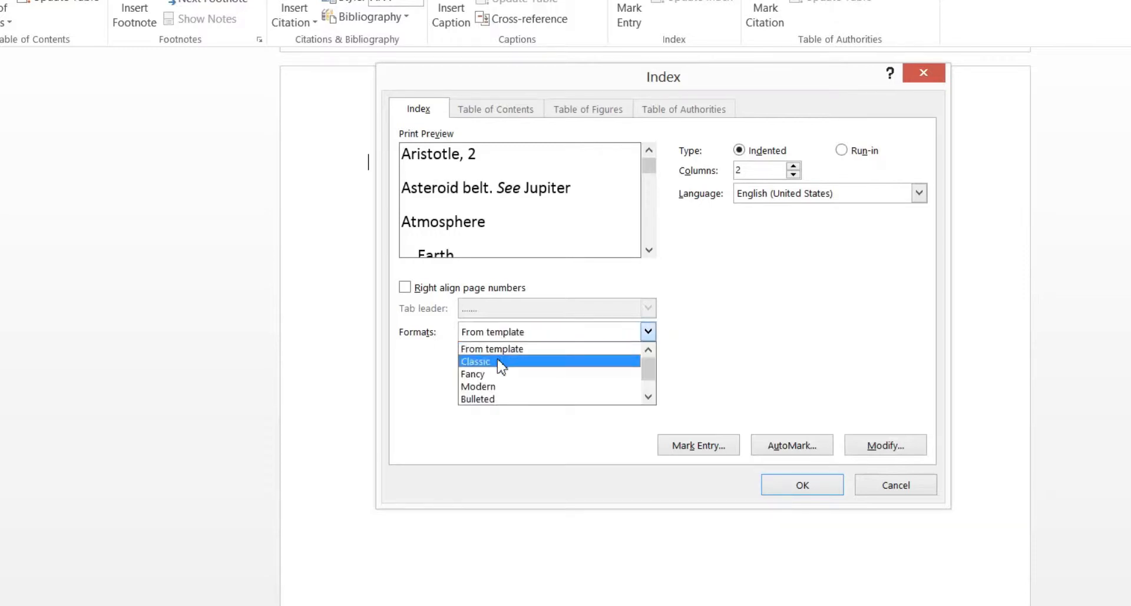
{"action": "left_click", "coordinate": [476, 360]}
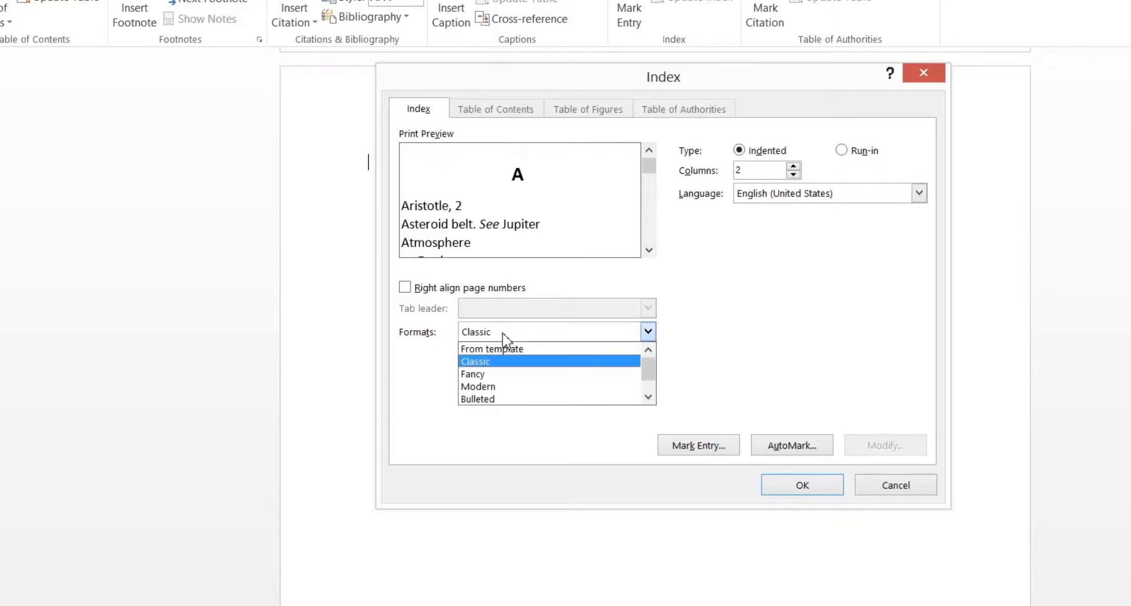
{"action": "left_click", "coordinate": [472, 374]}
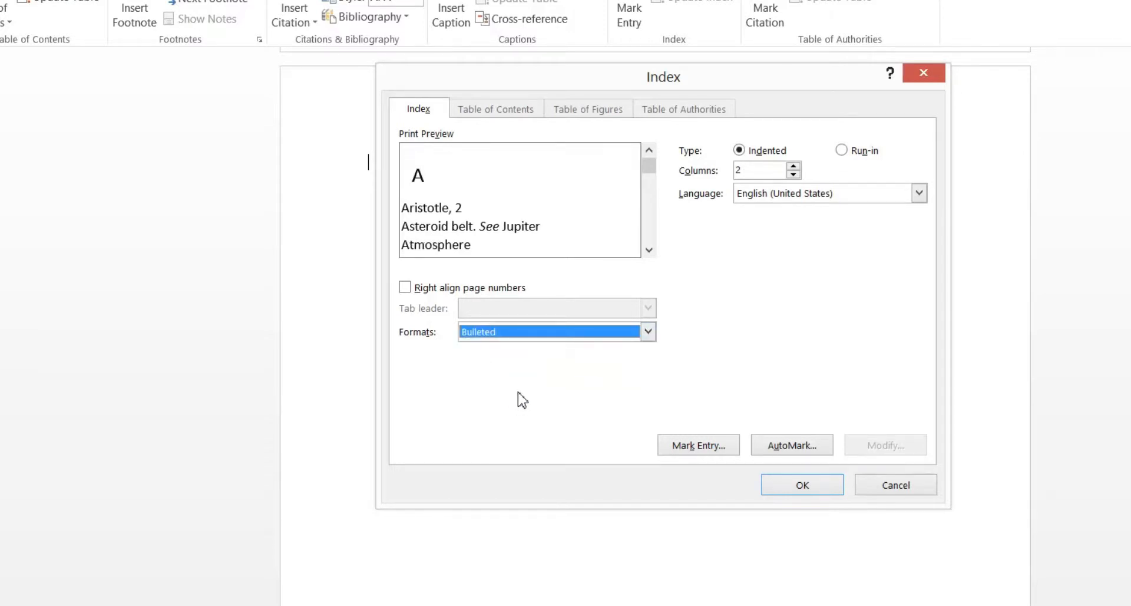
{"action": "left_click", "coordinate": [647, 331]}
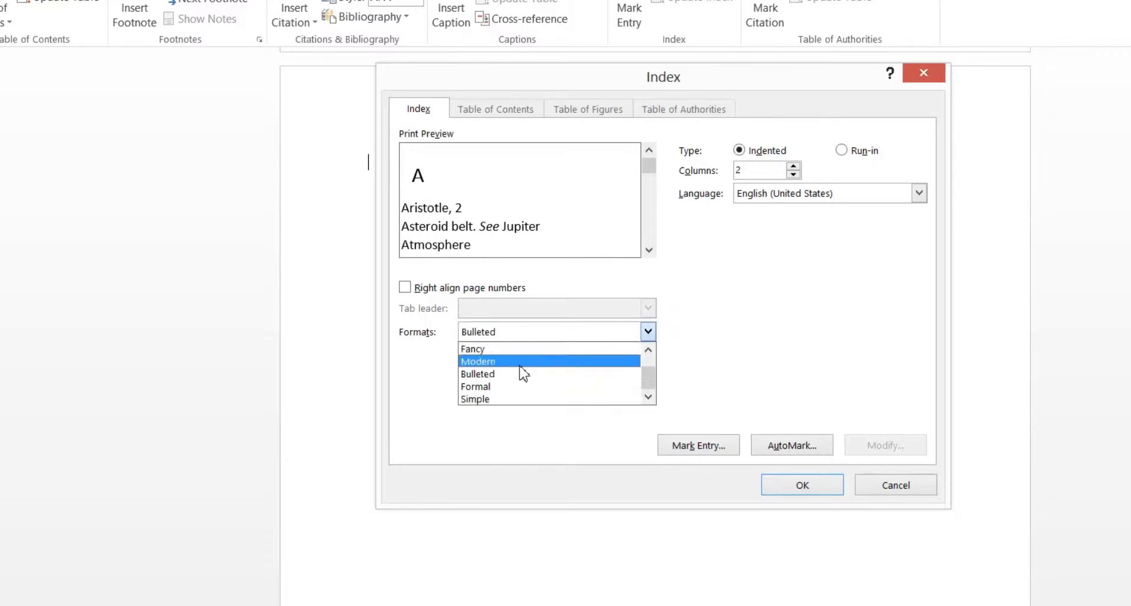
{"action": "left_click", "coordinate": [474, 385]}
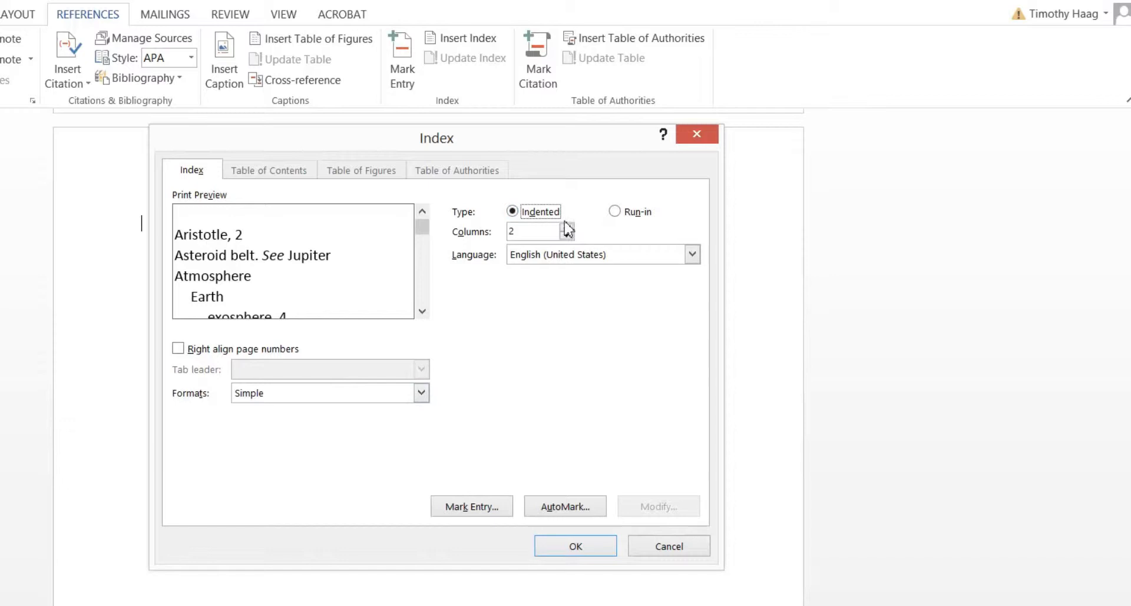
{"action": "mouse_move", "coordinate": [569, 233]}
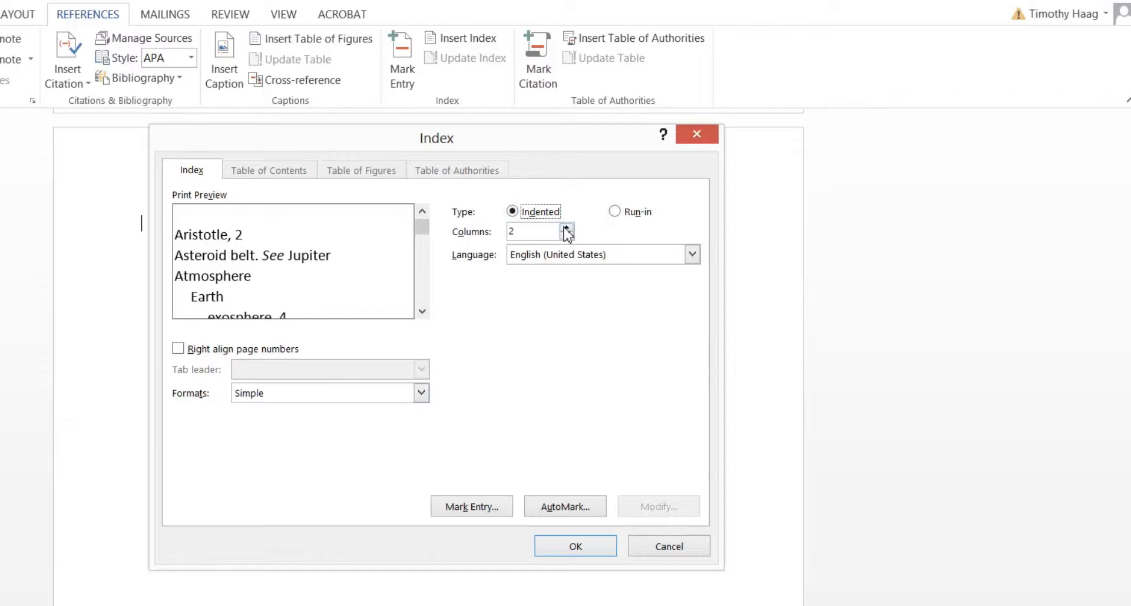
Set 3 columns with right-aligned page numbers, trying none, dashed and underline leaders before settling on dotted.
{"action": "left_click", "coordinate": [567, 228]}
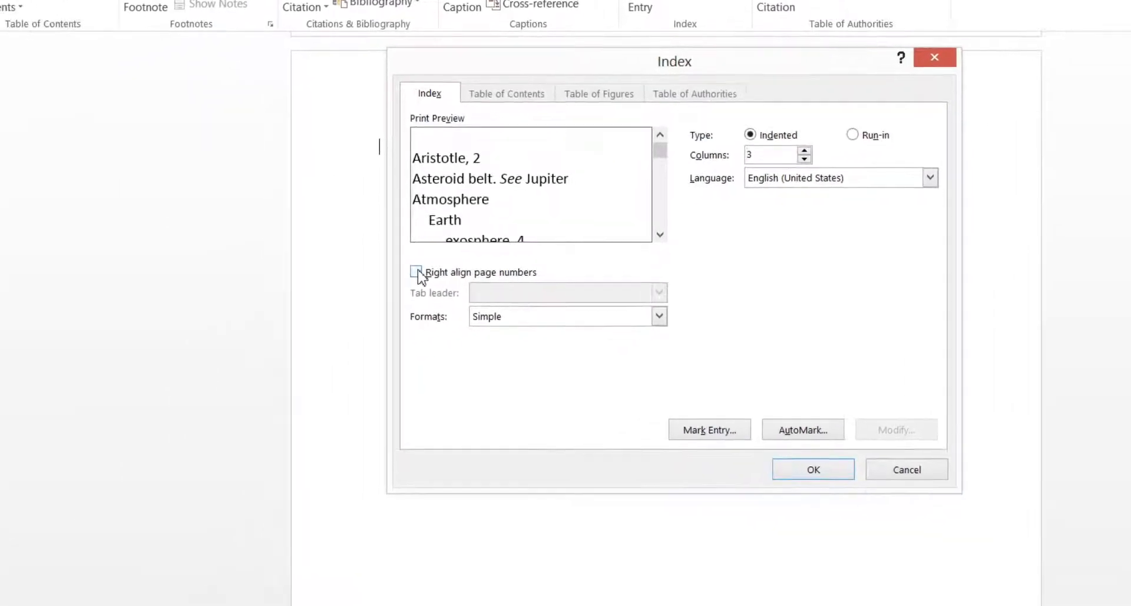
{"action": "left_click", "coordinate": [415, 272]}
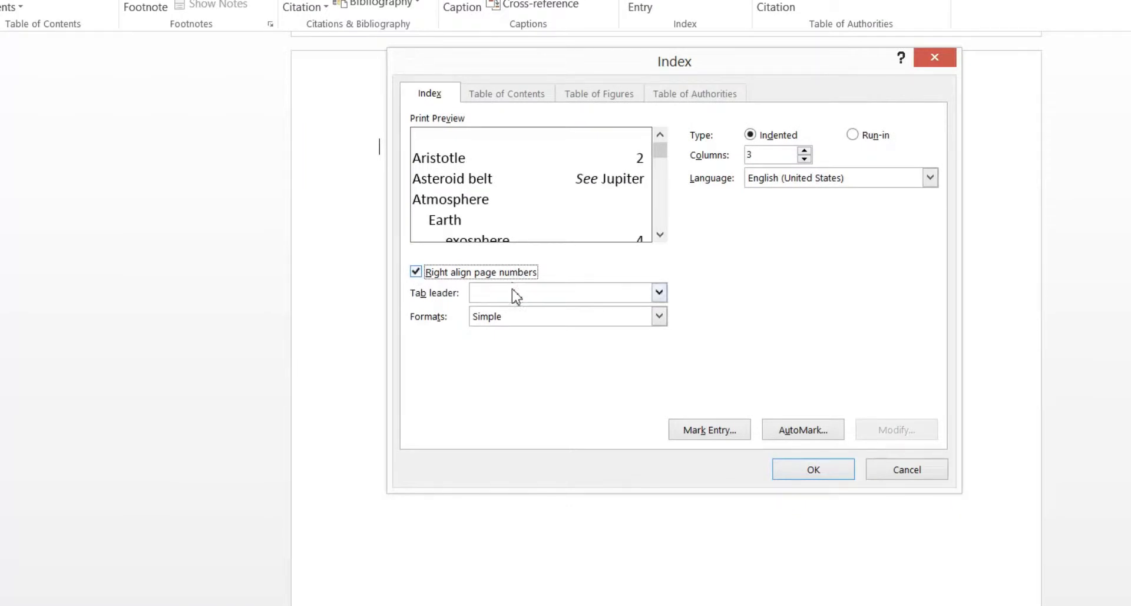
{"action": "left_click", "coordinate": [658, 292]}
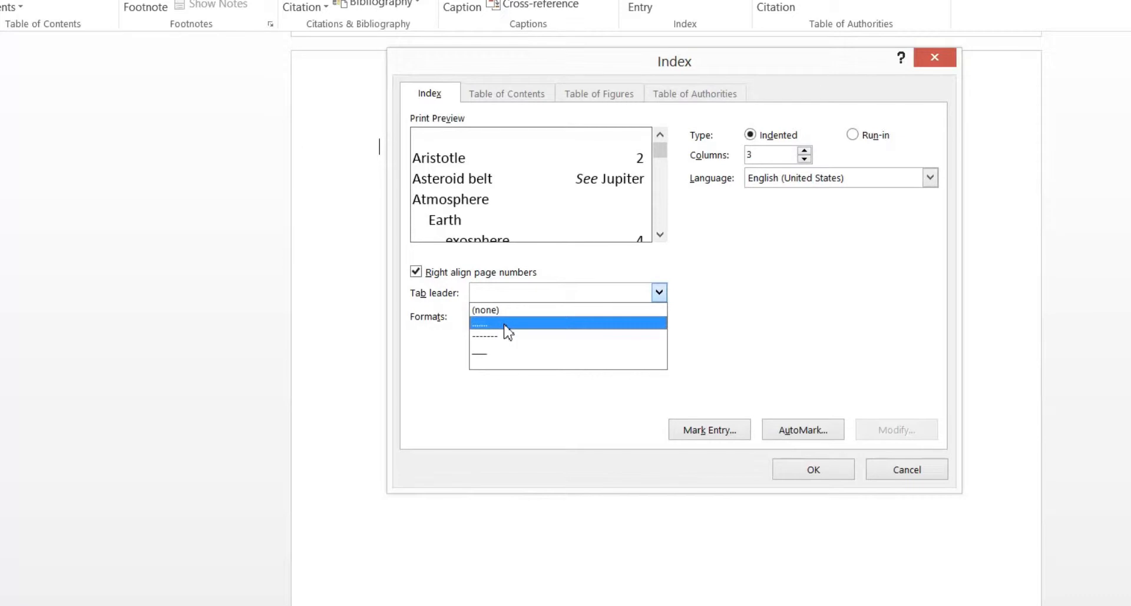
{"action": "left_click", "coordinate": [506, 324]}
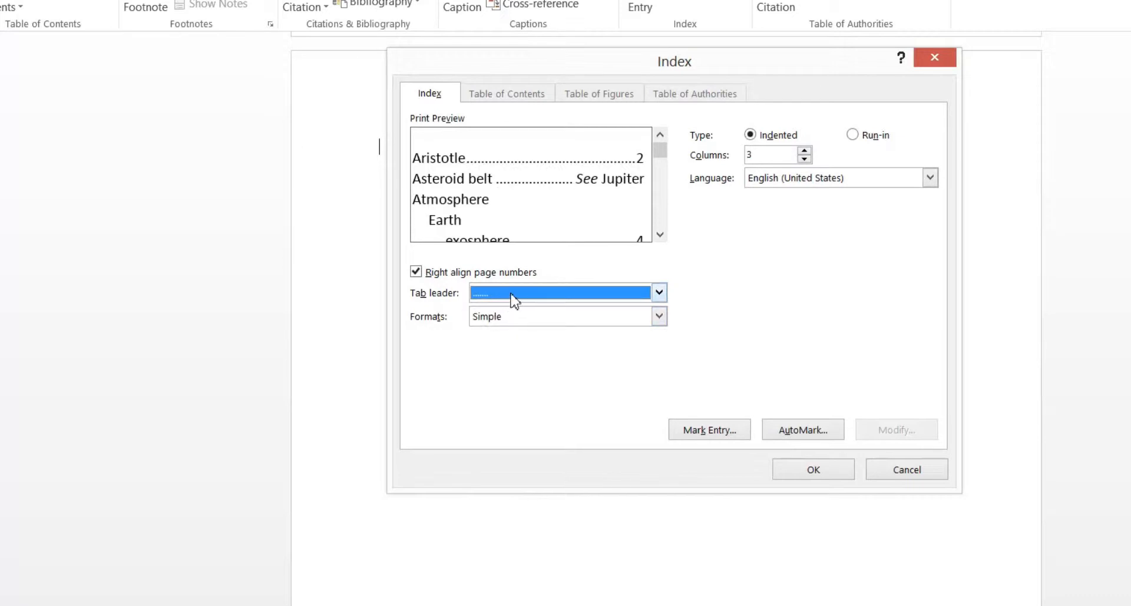
{"action": "left_click", "coordinate": [657, 292]}
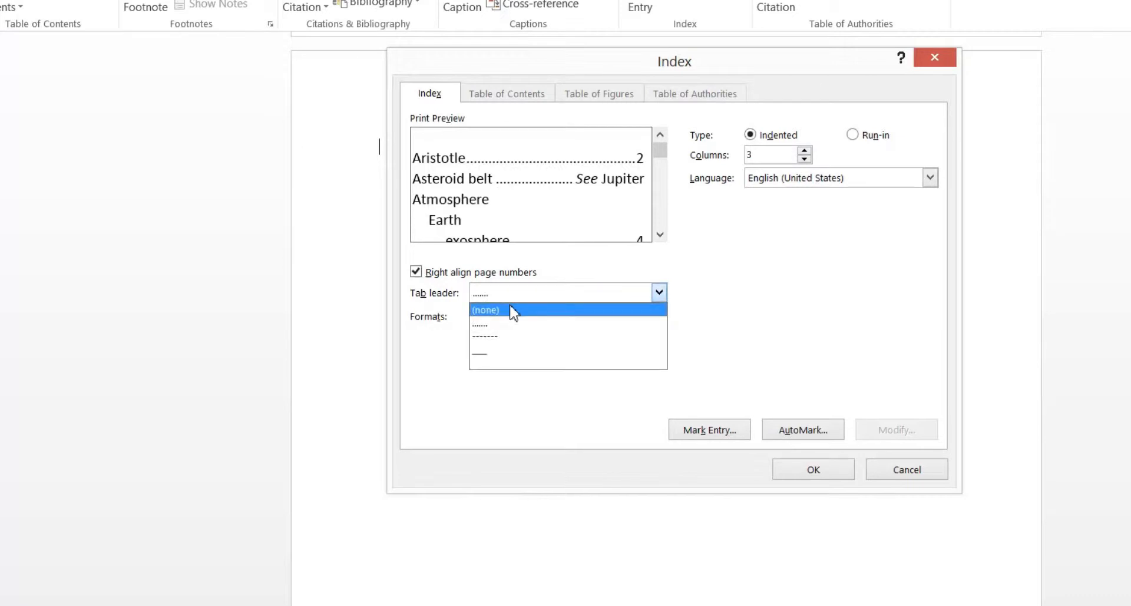
{"action": "left_click", "coordinate": [486, 310]}
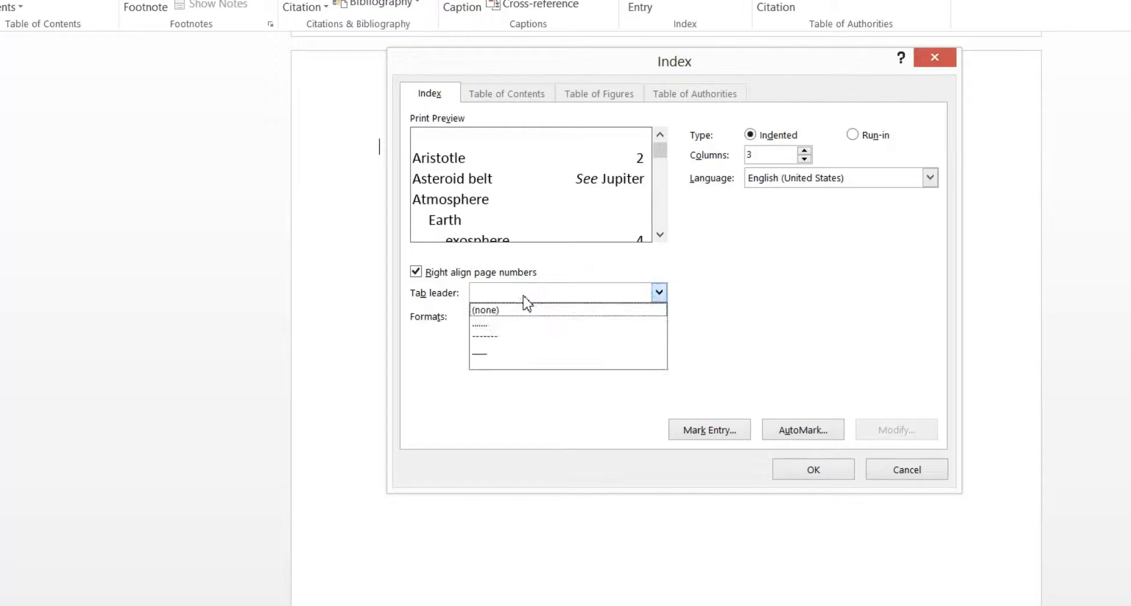
{"action": "mouse_move", "coordinate": [518, 336]}
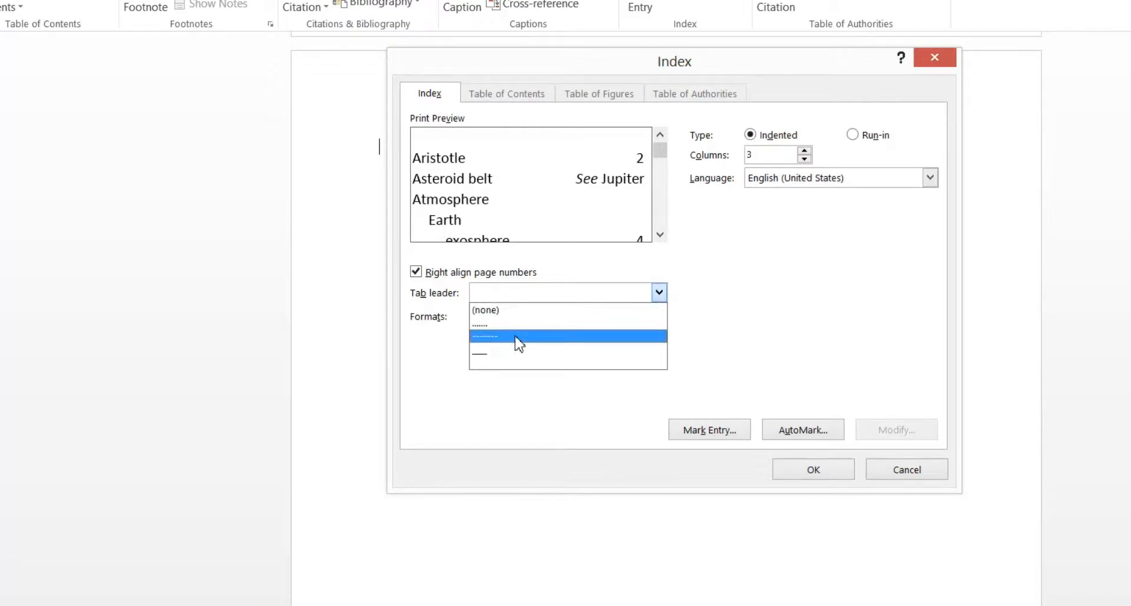
{"action": "left_click", "coordinate": [520, 337]}
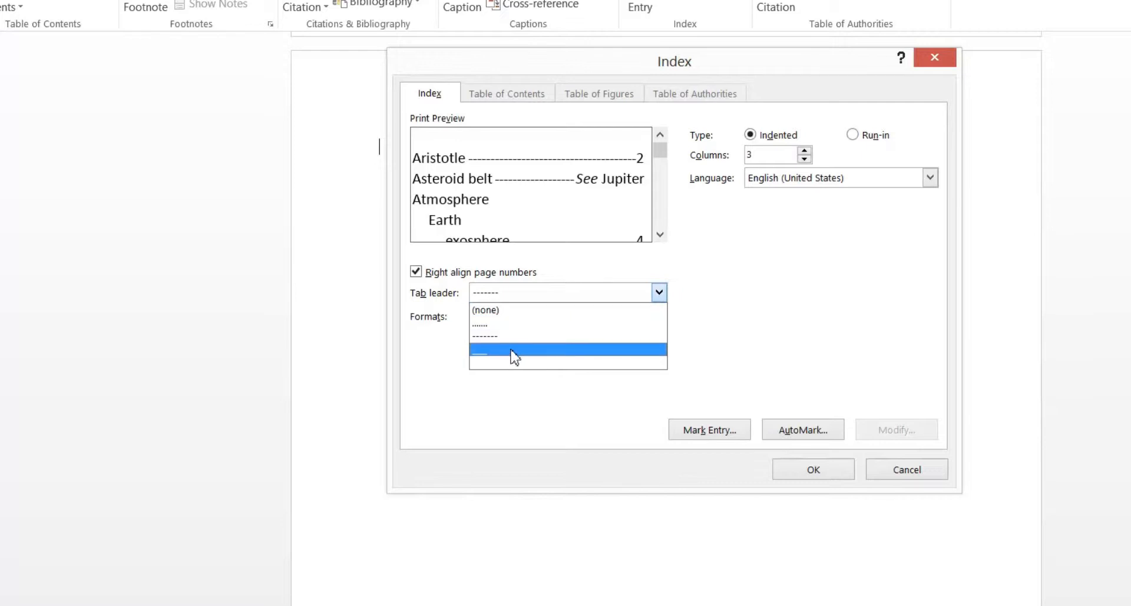
{"action": "left_click", "coordinate": [514, 350]}
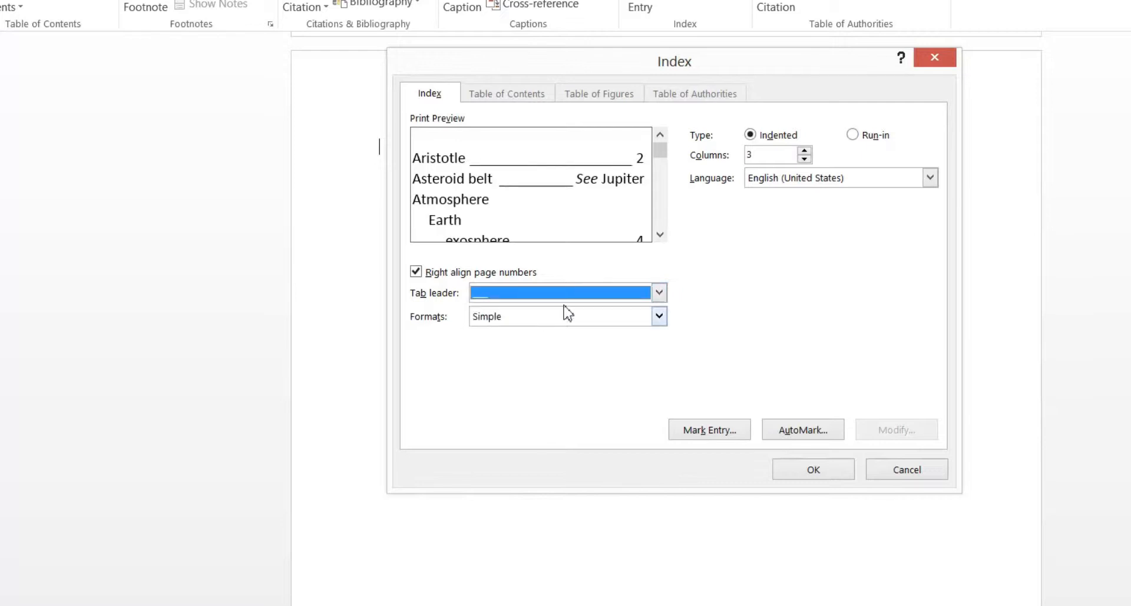
{"action": "left_click", "coordinate": [658, 293]}
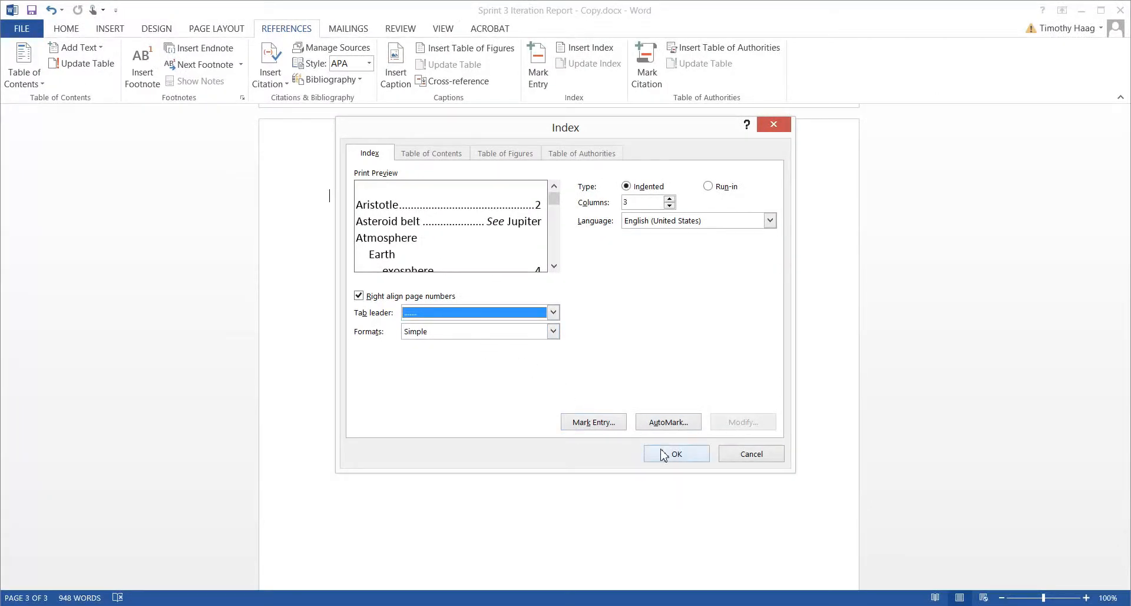
Insert the three-column dotted-leader index on the last page and select it.
{"action": "left_click", "coordinate": [676, 453]}
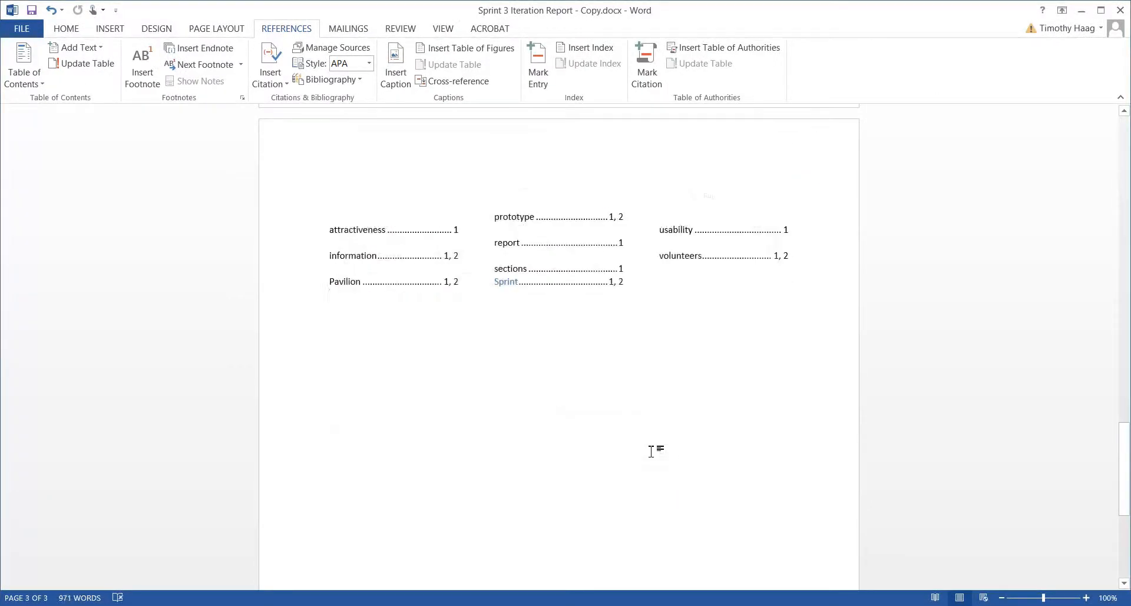
{"action": "mouse_move", "coordinate": [654, 447]}
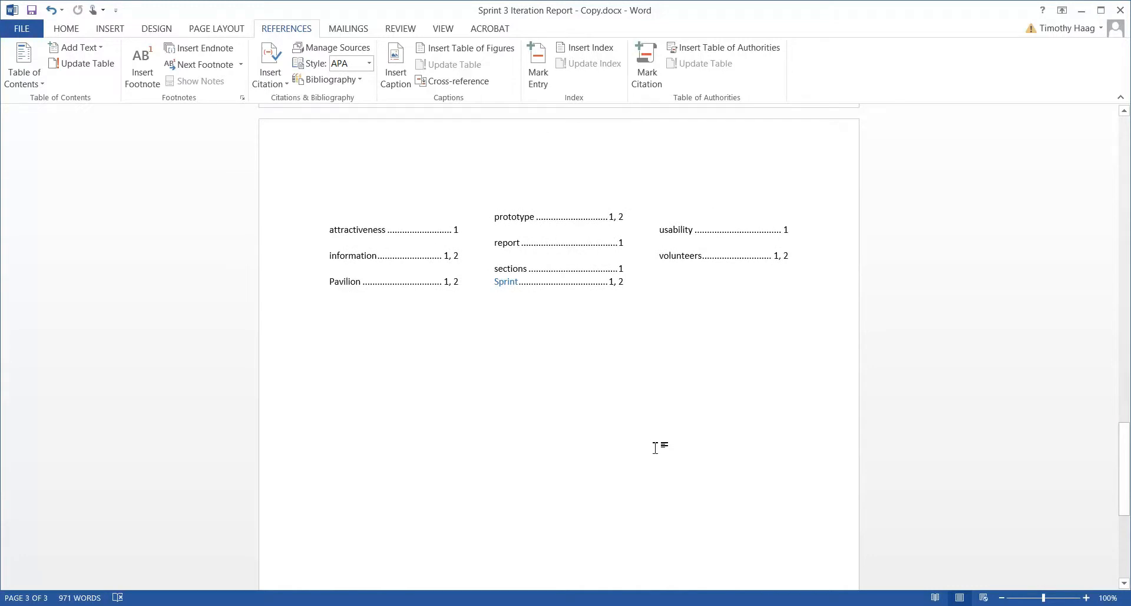
{"action": "left_click", "coordinate": [330, 294]}
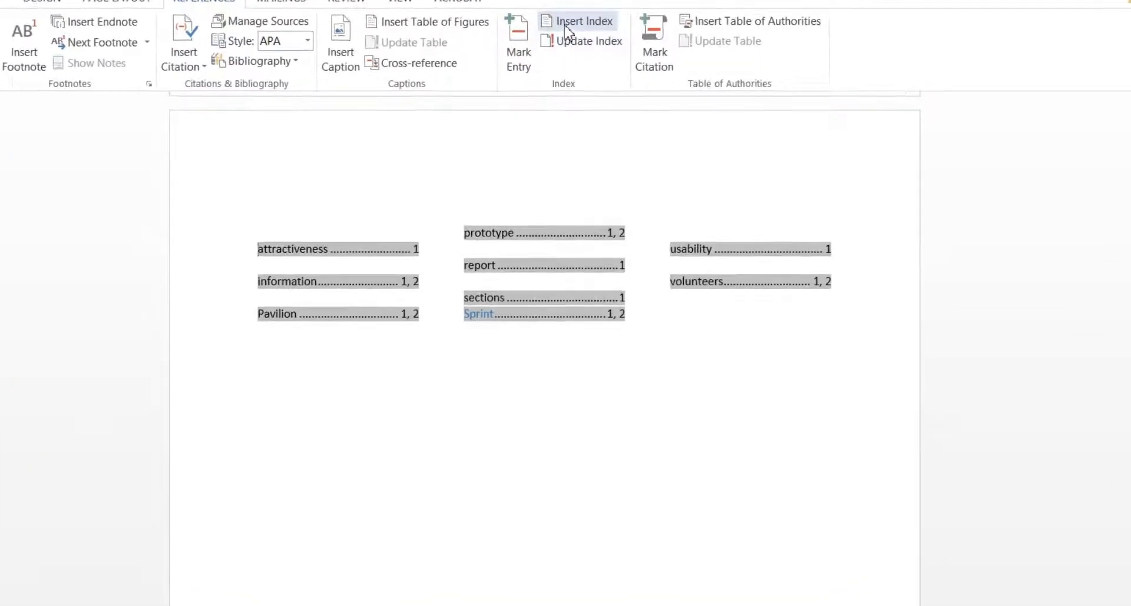
Reinsert the index with 2 columns and the Formal format, replacing the existing one.
{"action": "left_click", "coordinate": [582, 20]}
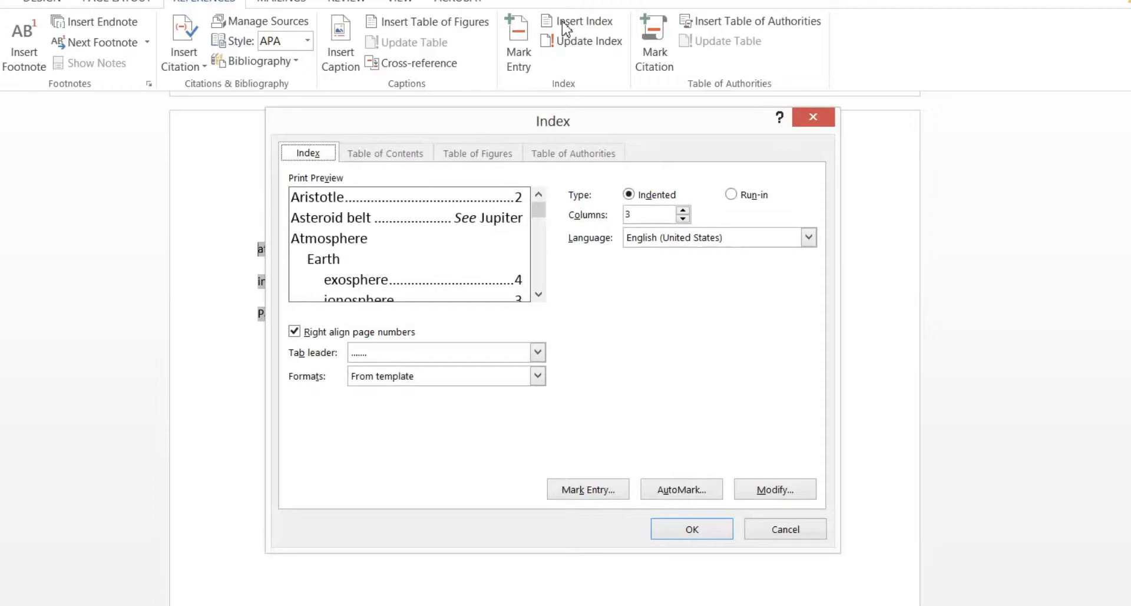
{"action": "mouse_move", "coordinate": [617, 143]}
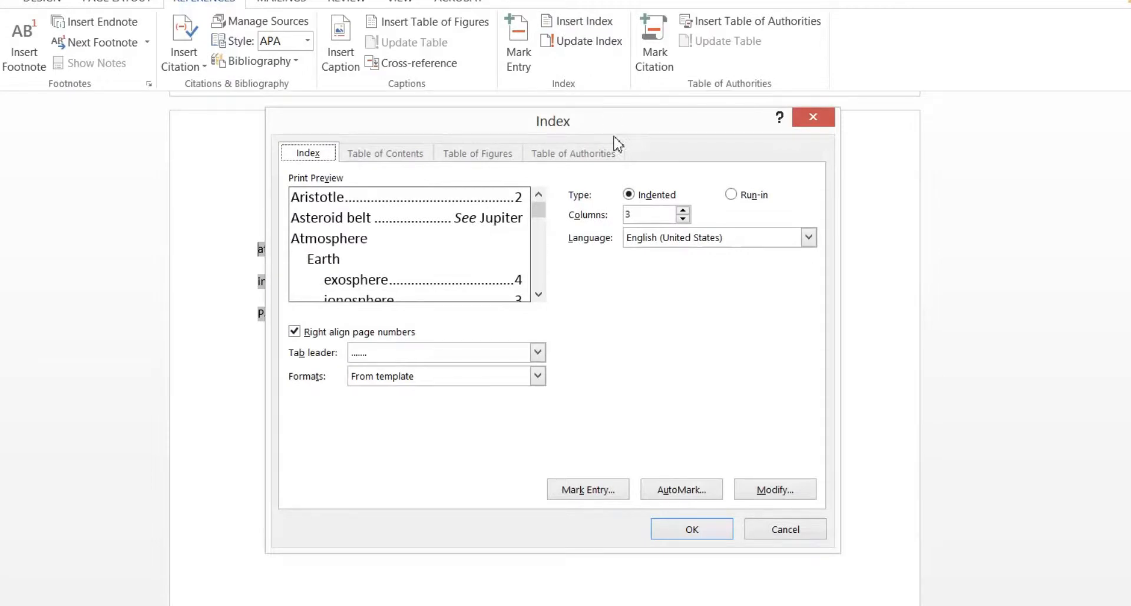
{"action": "left_click", "coordinate": [682, 218]}
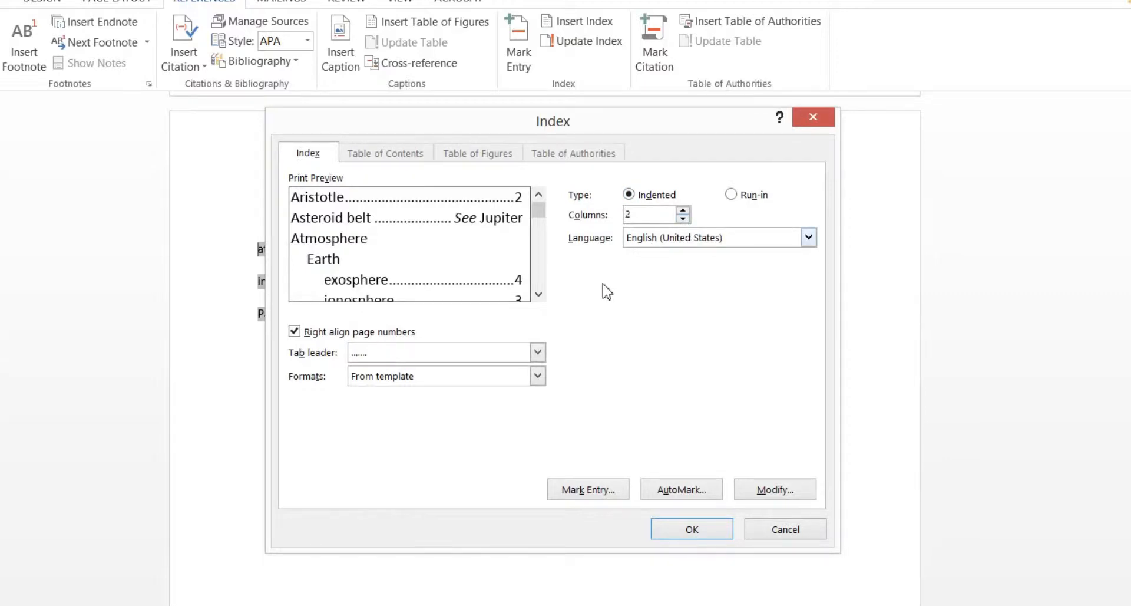
{"action": "left_click", "coordinate": [537, 376]}
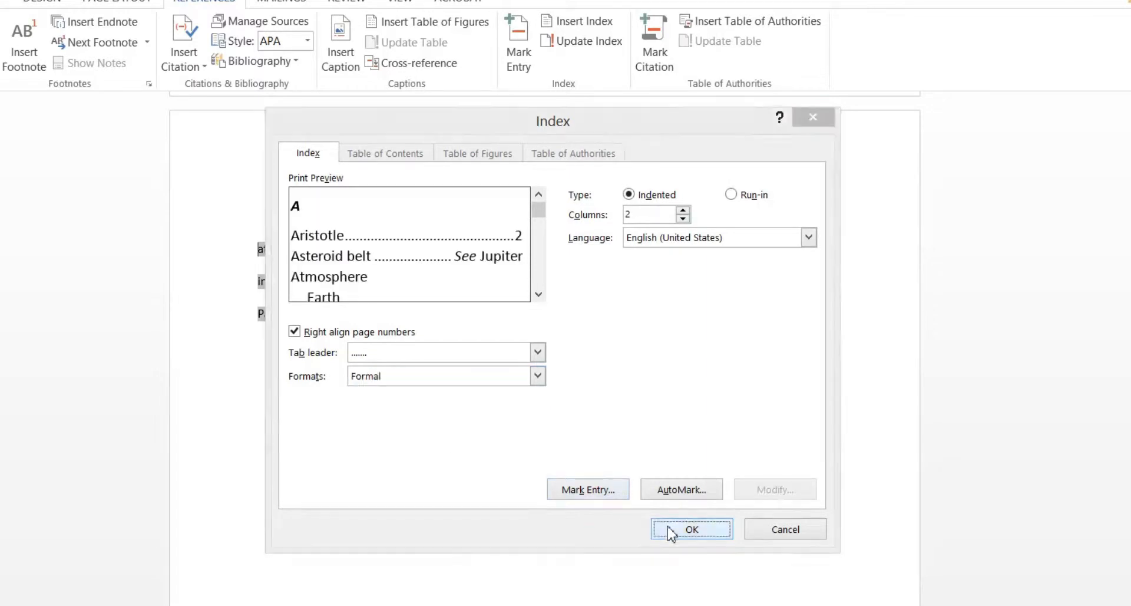
{"action": "left_click", "coordinate": [690, 529]}
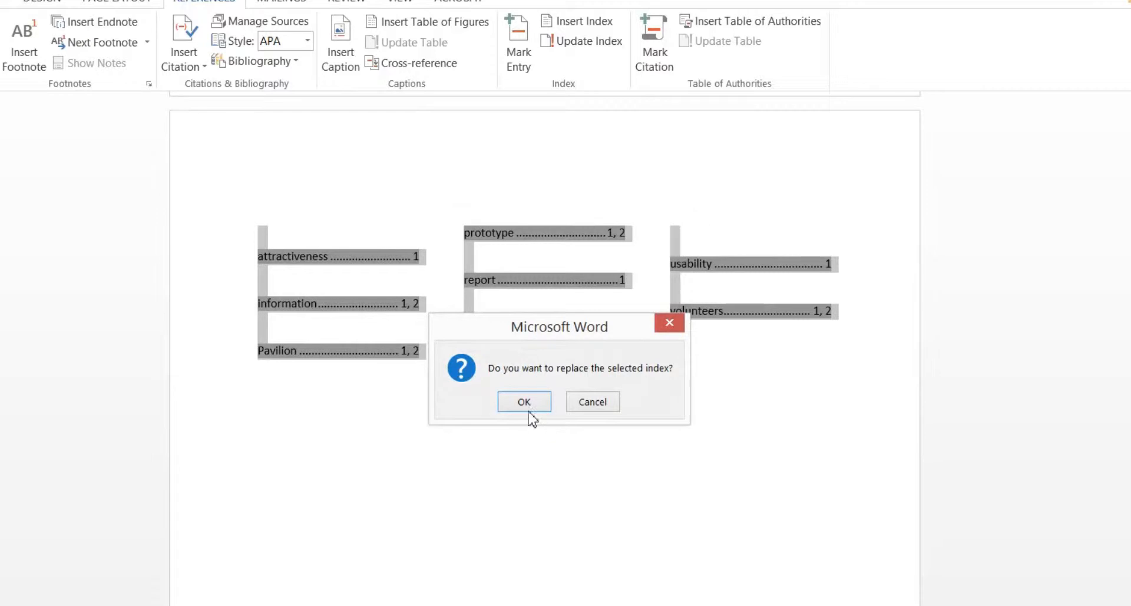
{"action": "left_click", "coordinate": [524, 402]}
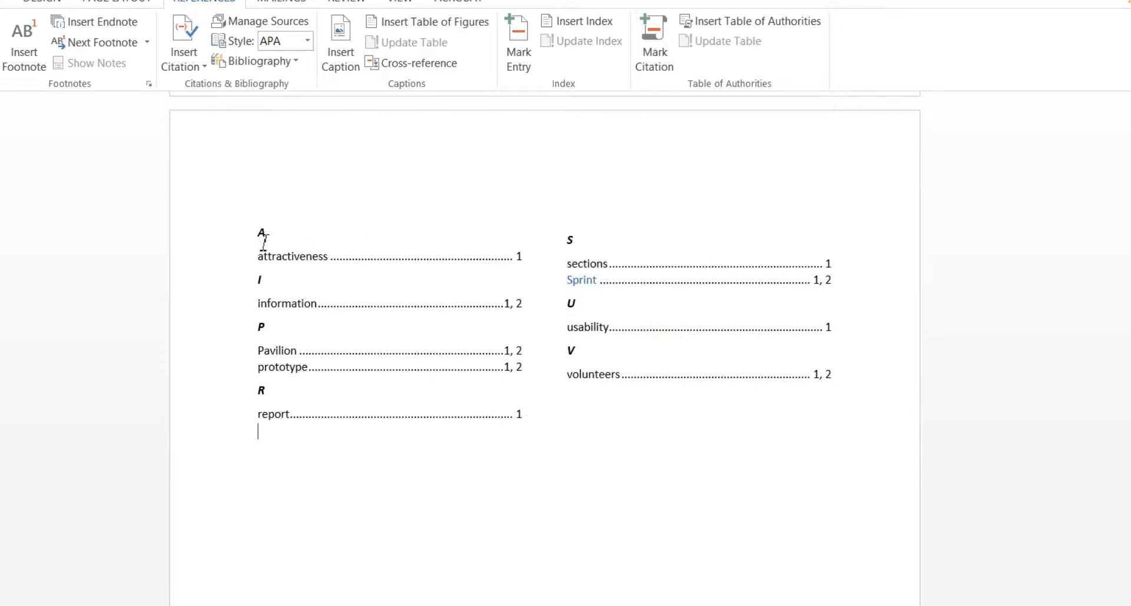
{"action": "mouse_move", "coordinate": [565, 224]}
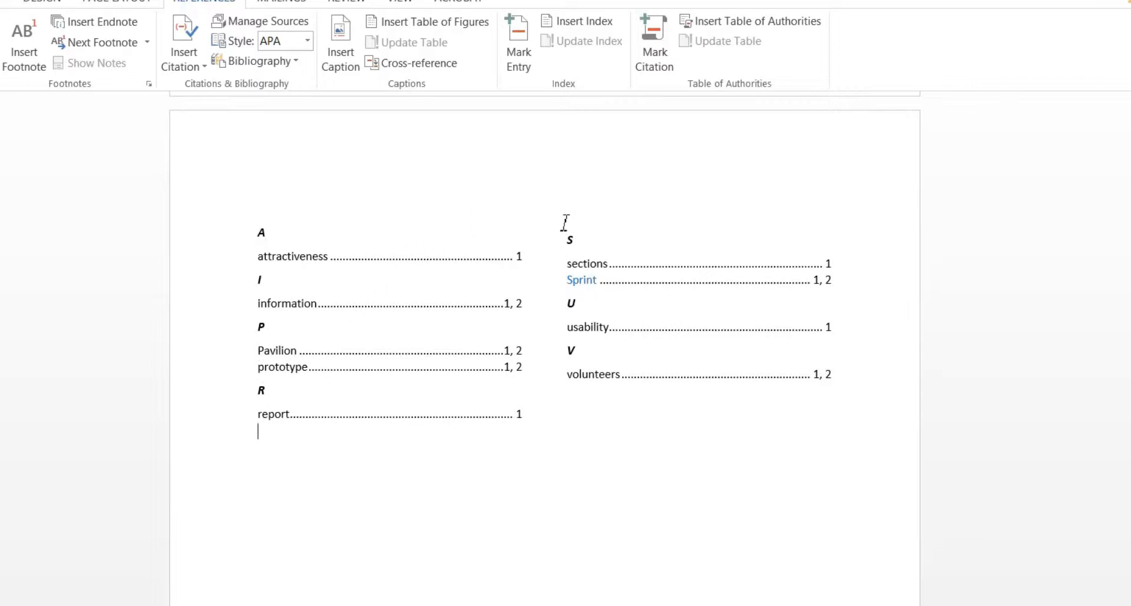
{"action": "mouse_move", "coordinate": [579, 383]}
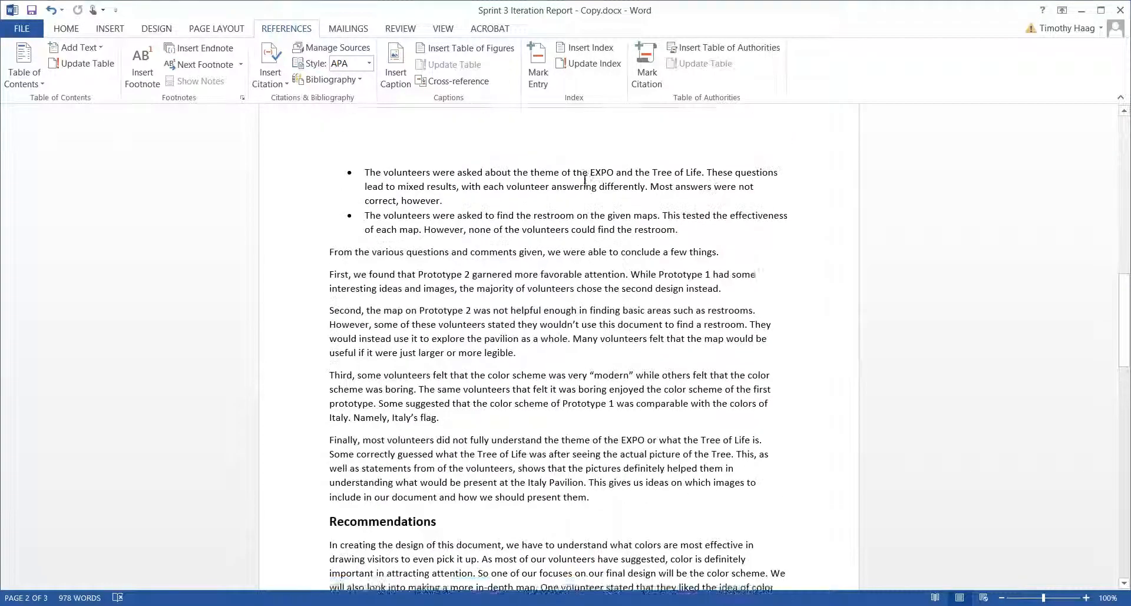
Use Mark Entry with Mark All so every EXPO occurrence becomes an index entry.
{"action": "scroll", "scroll_direction": "down", "scroll_amount": 3}
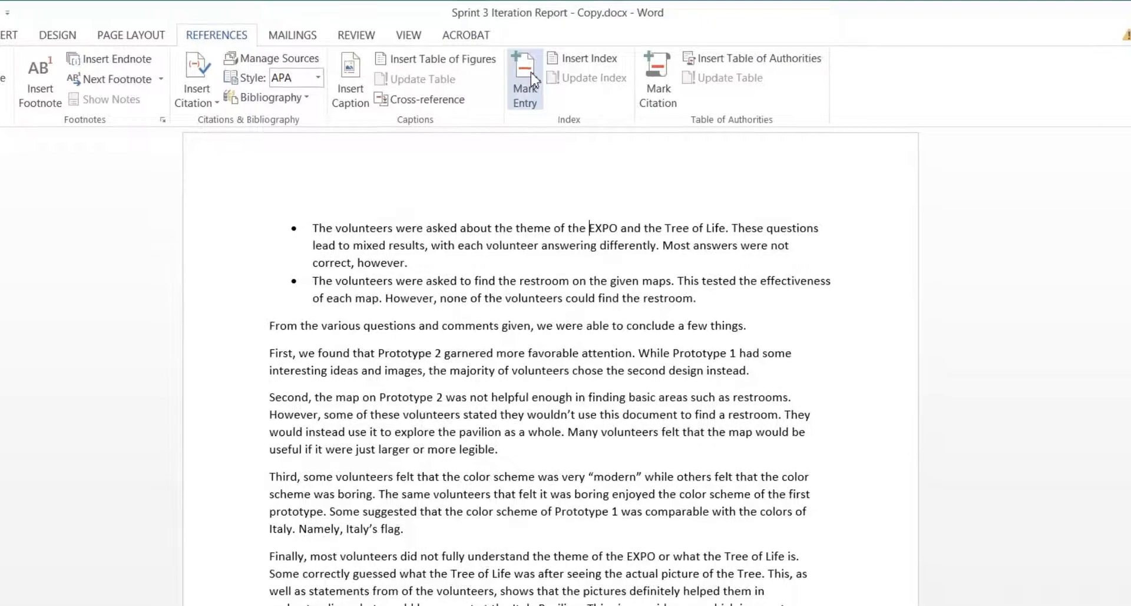
{"action": "left_click", "coordinate": [523, 79]}
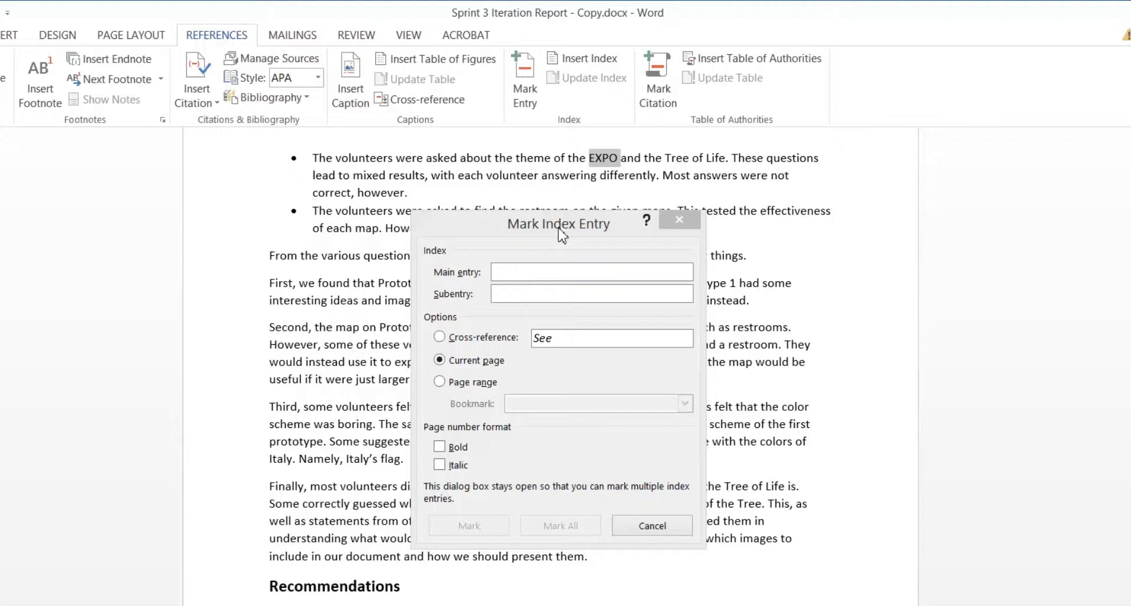
{"action": "left_click", "coordinate": [560, 525]}
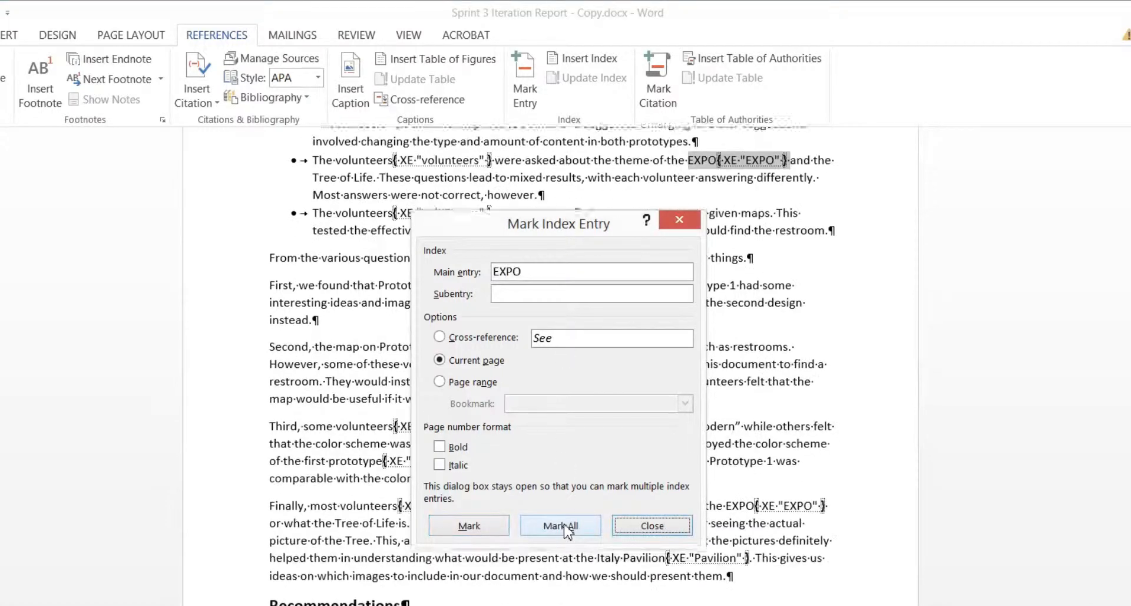
{"action": "left_click", "coordinate": [651, 525]}
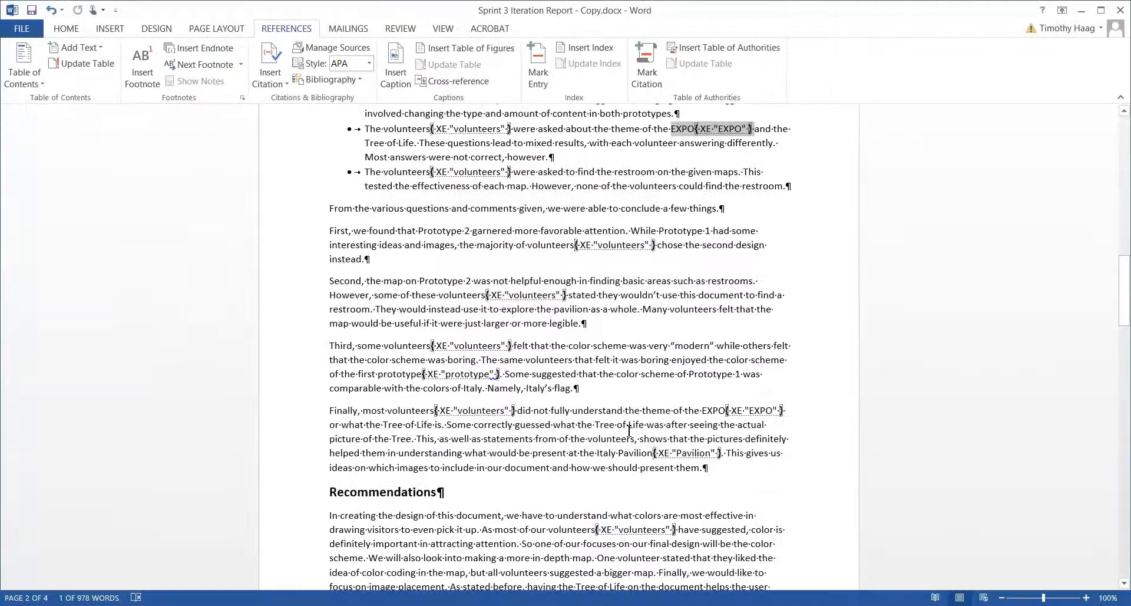
Run Update Index on the final-page index so EXPO appears under an E heading.
{"action": "scroll", "scroll_direction": "down", "scroll_amount": 3}
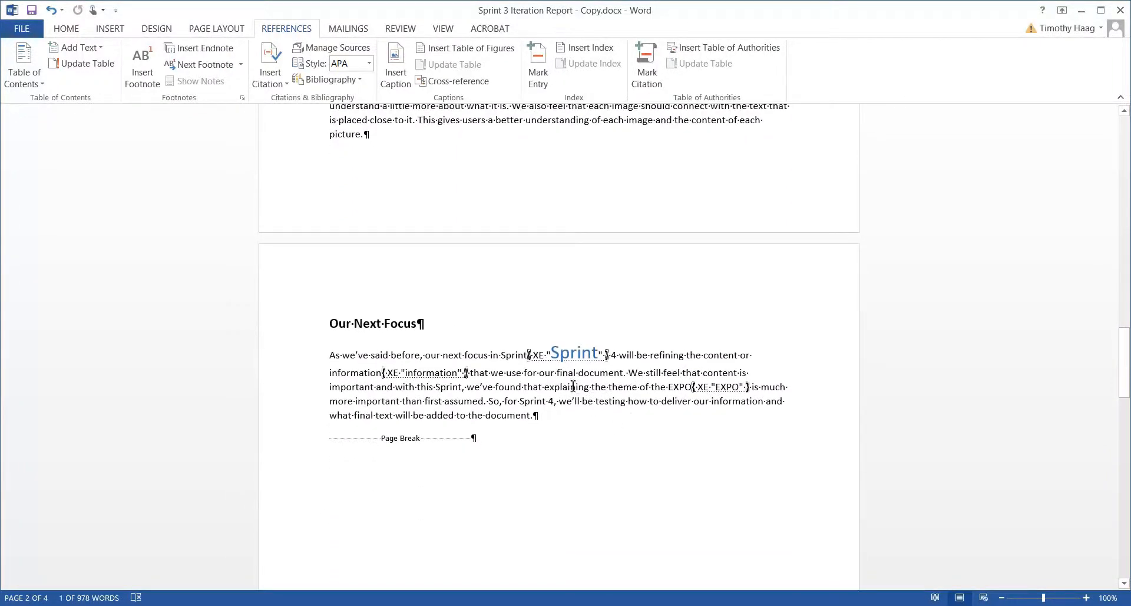
{"action": "scroll", "scroll_direction": "down", "scroll_amount": 3}
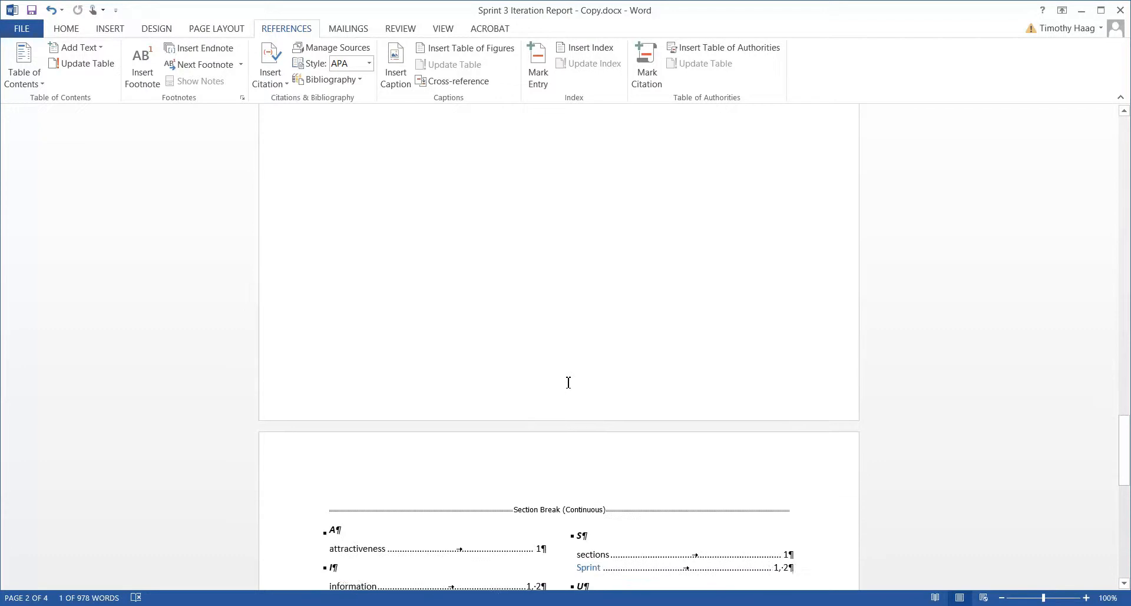
{"action": "scroll", "scroll_direction": "down", "scroll_amount": 3}
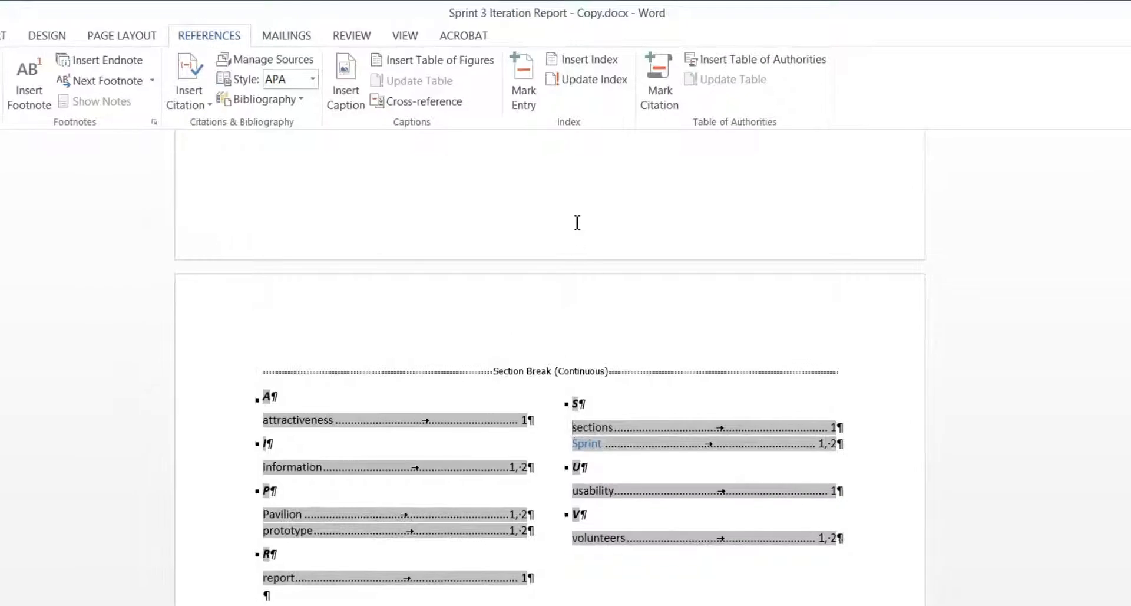
{"action": "left_click", "coordinate": [586, 79]}
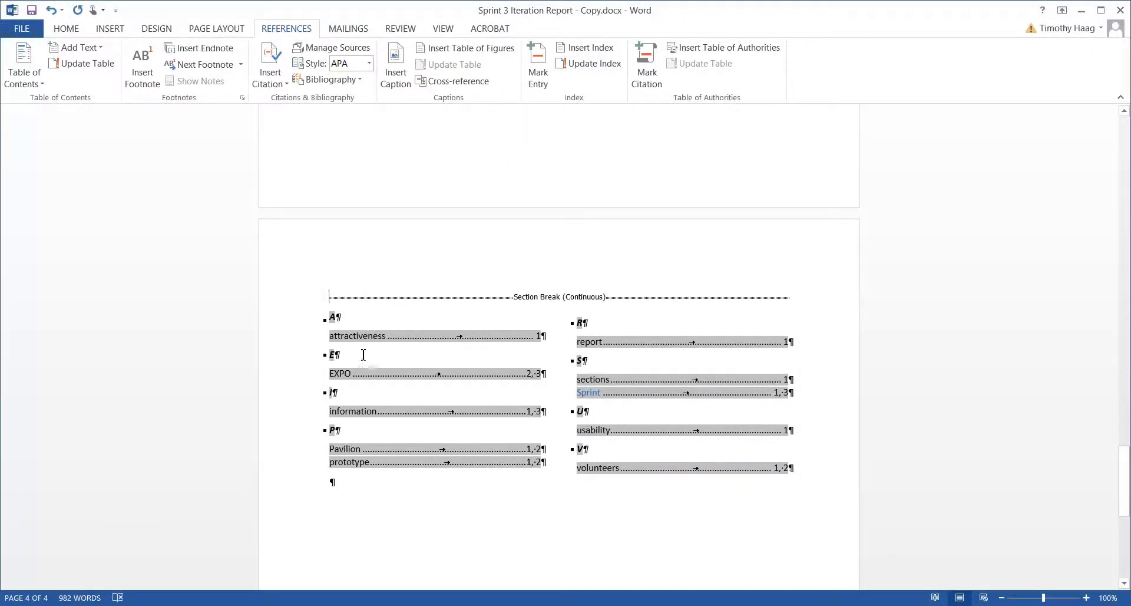
{"action": "mouse_move", "coordinate": [346, 376]}
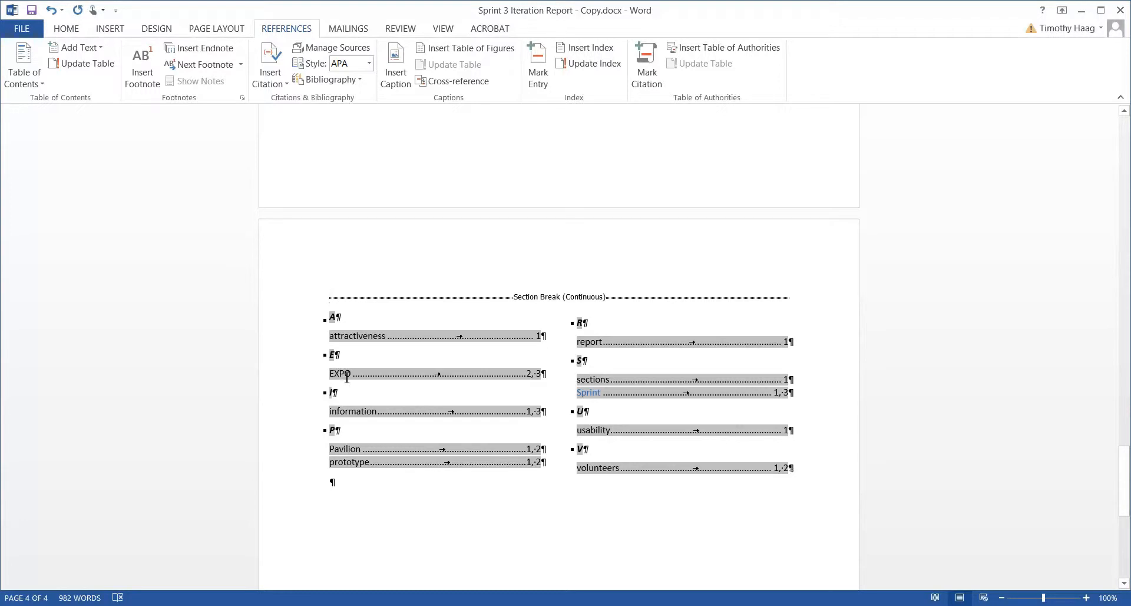